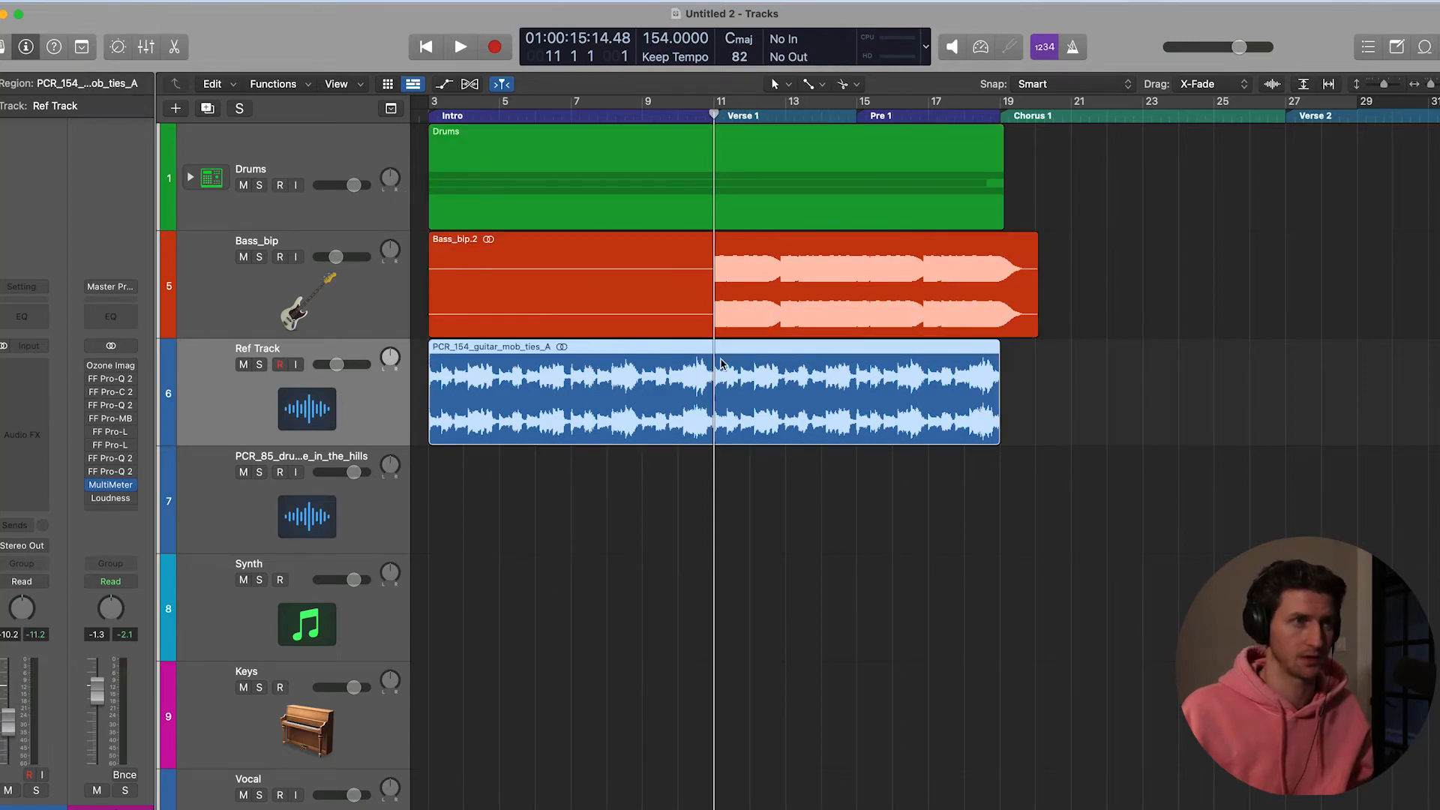
mouse_move(996, 375)
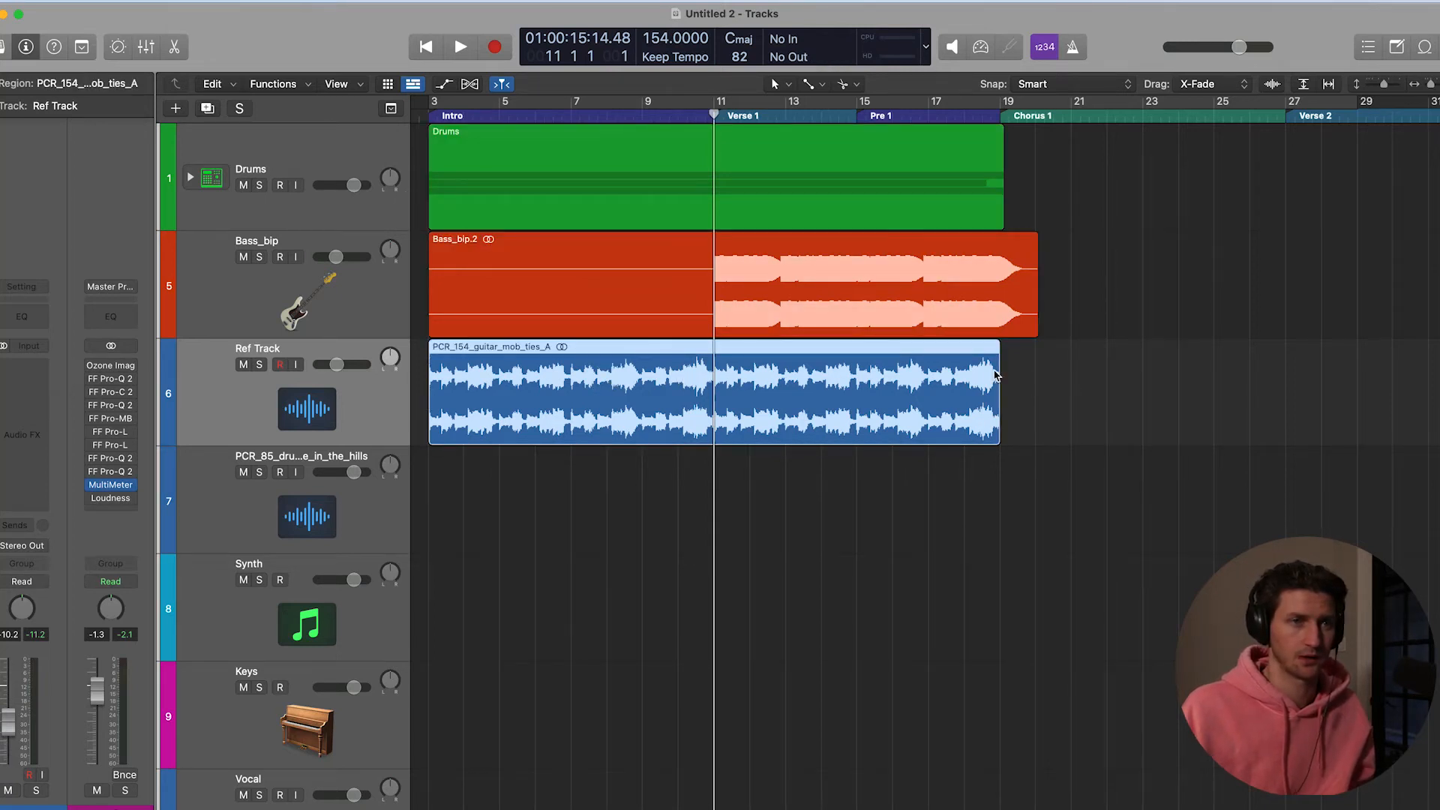
mouse_move(1003, 376)
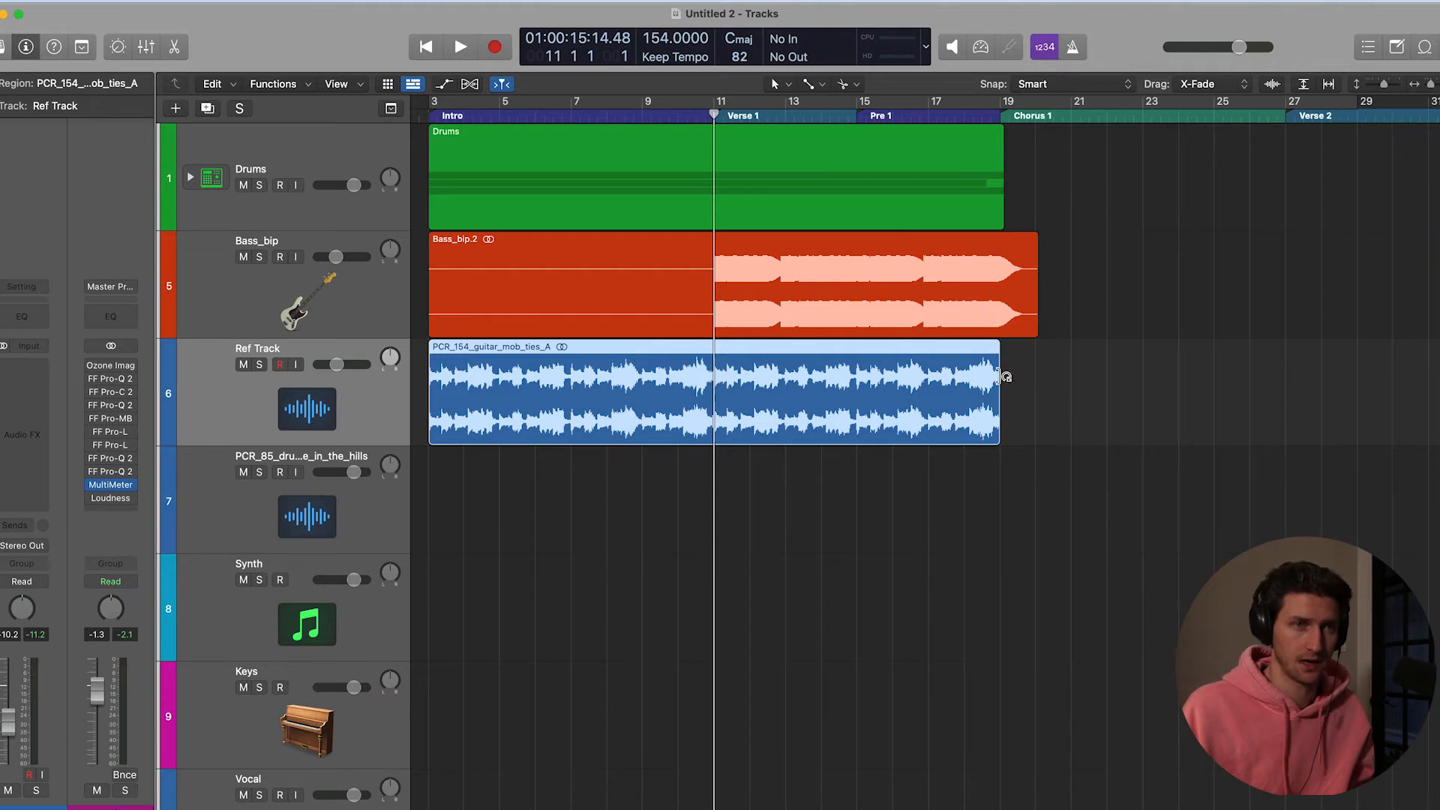
mouse_move(280, 402)
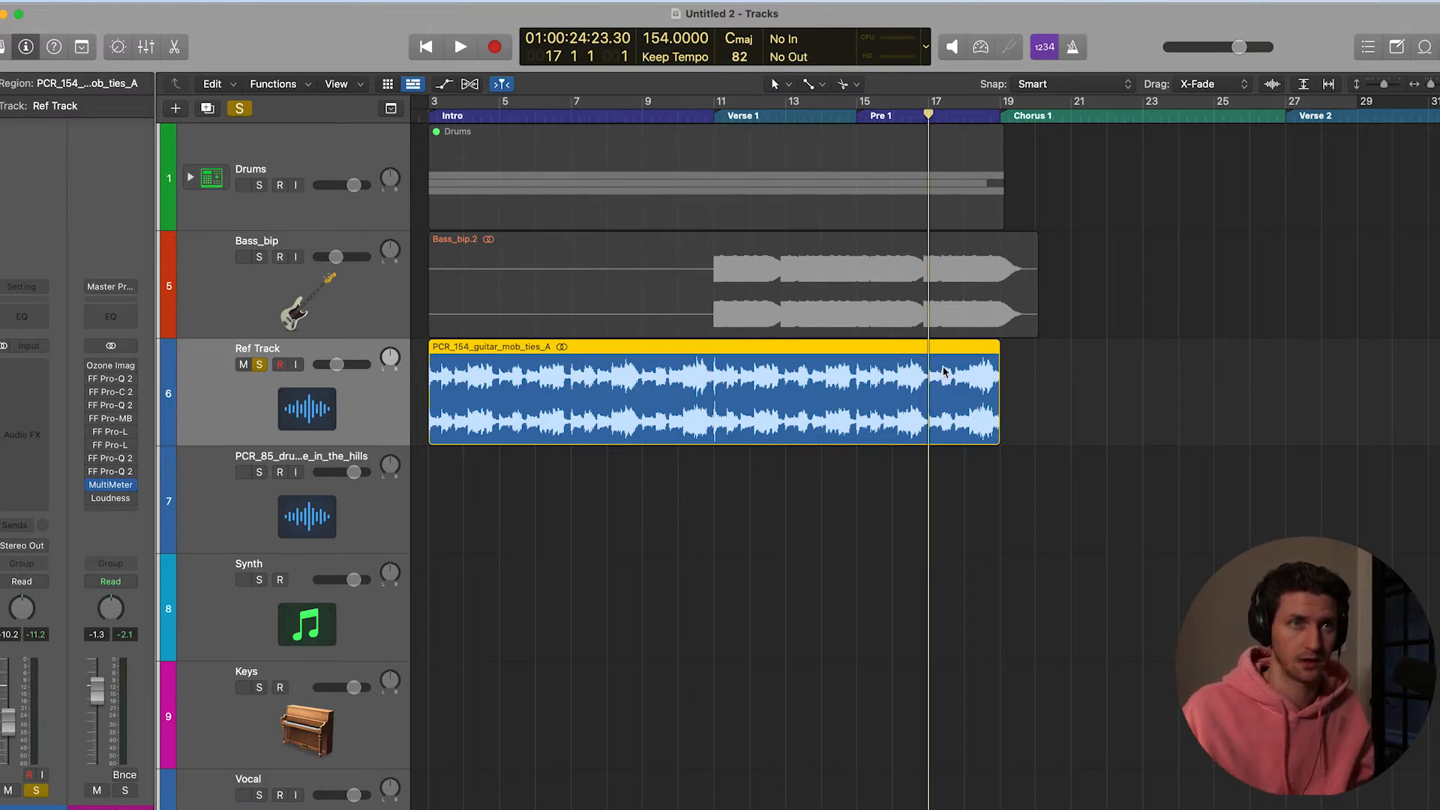
Briefly audition the soloed Ref Track guitar region with Play
click(461, 47)
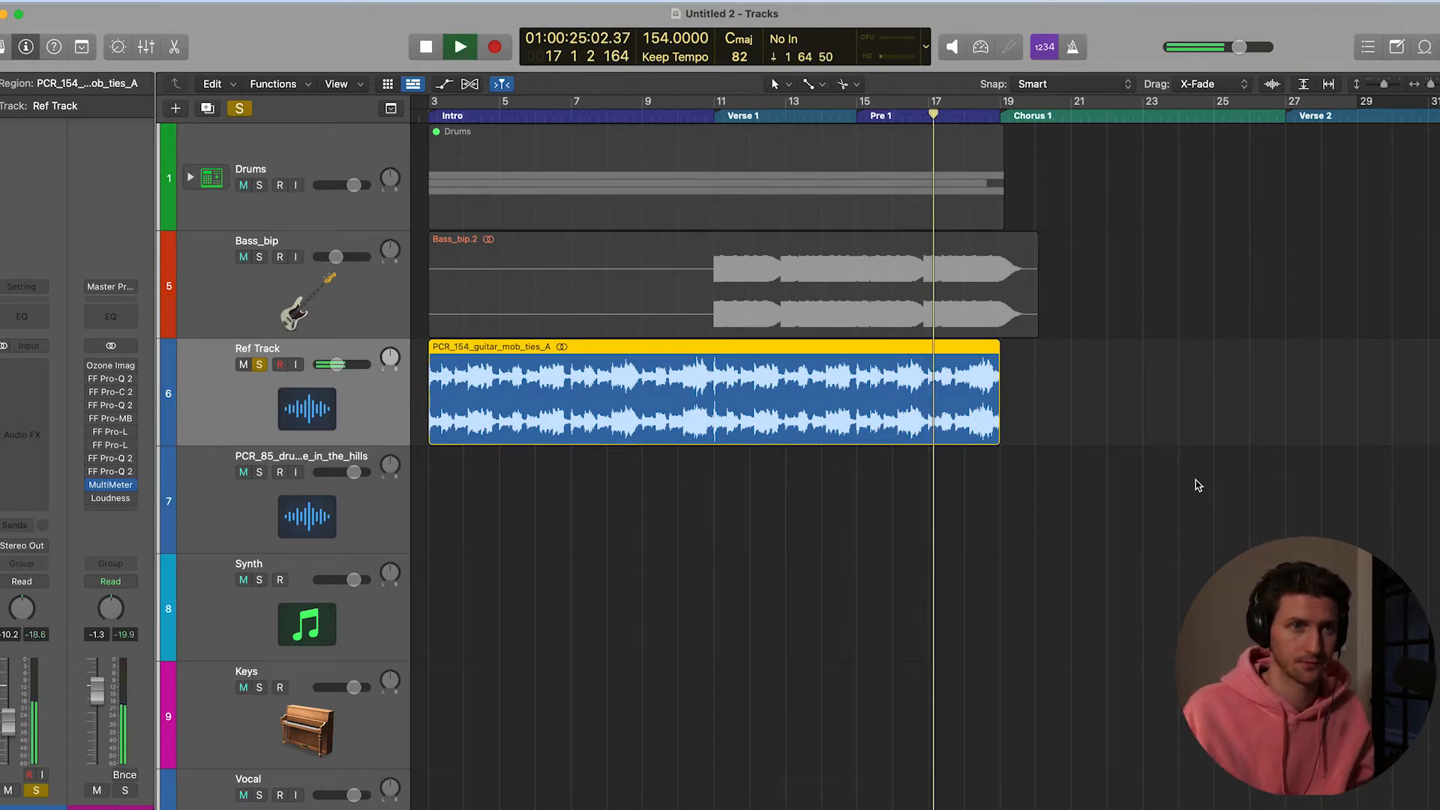
click(459, 46)
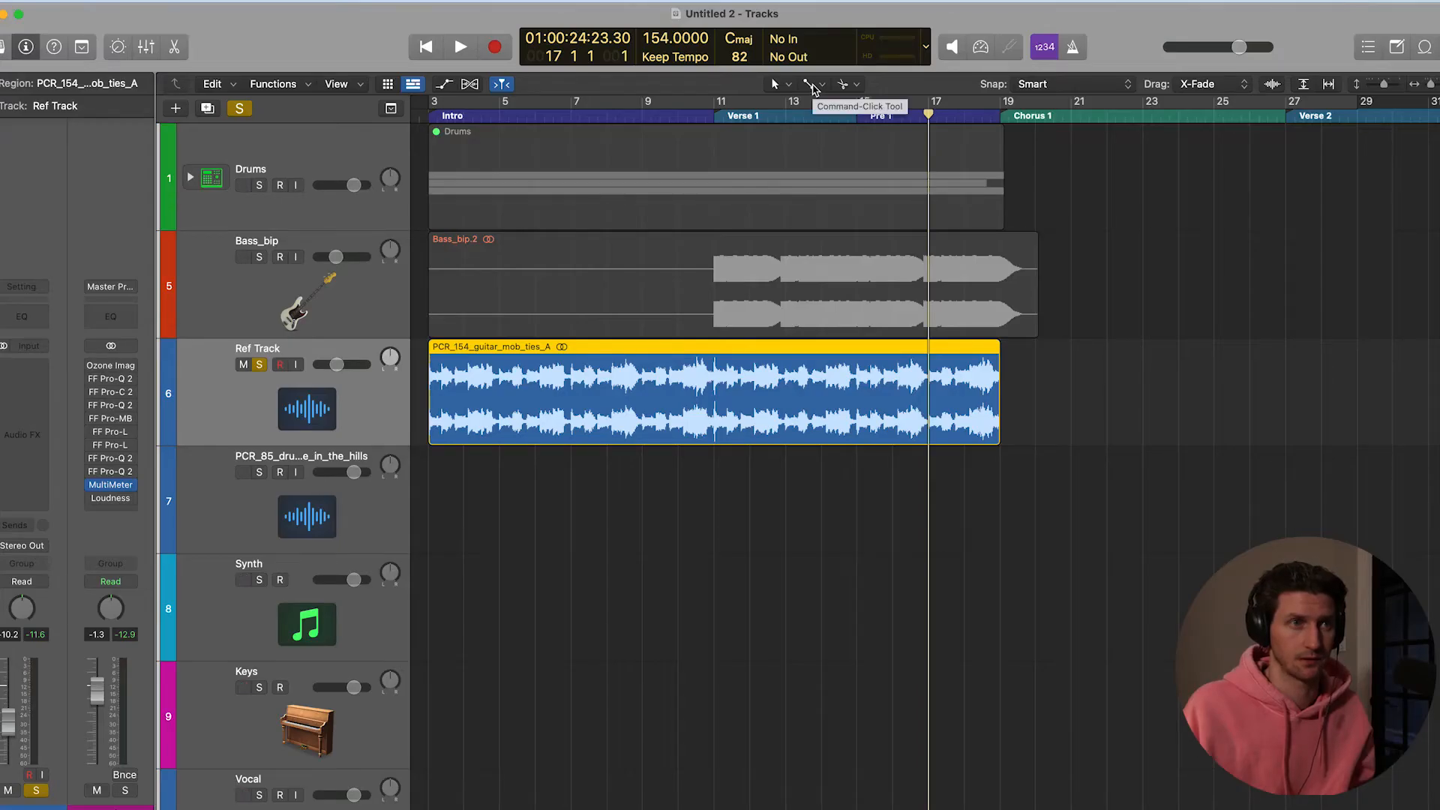
Draw a short fade-out at the guitar region's end and audition it
click(816, 84)
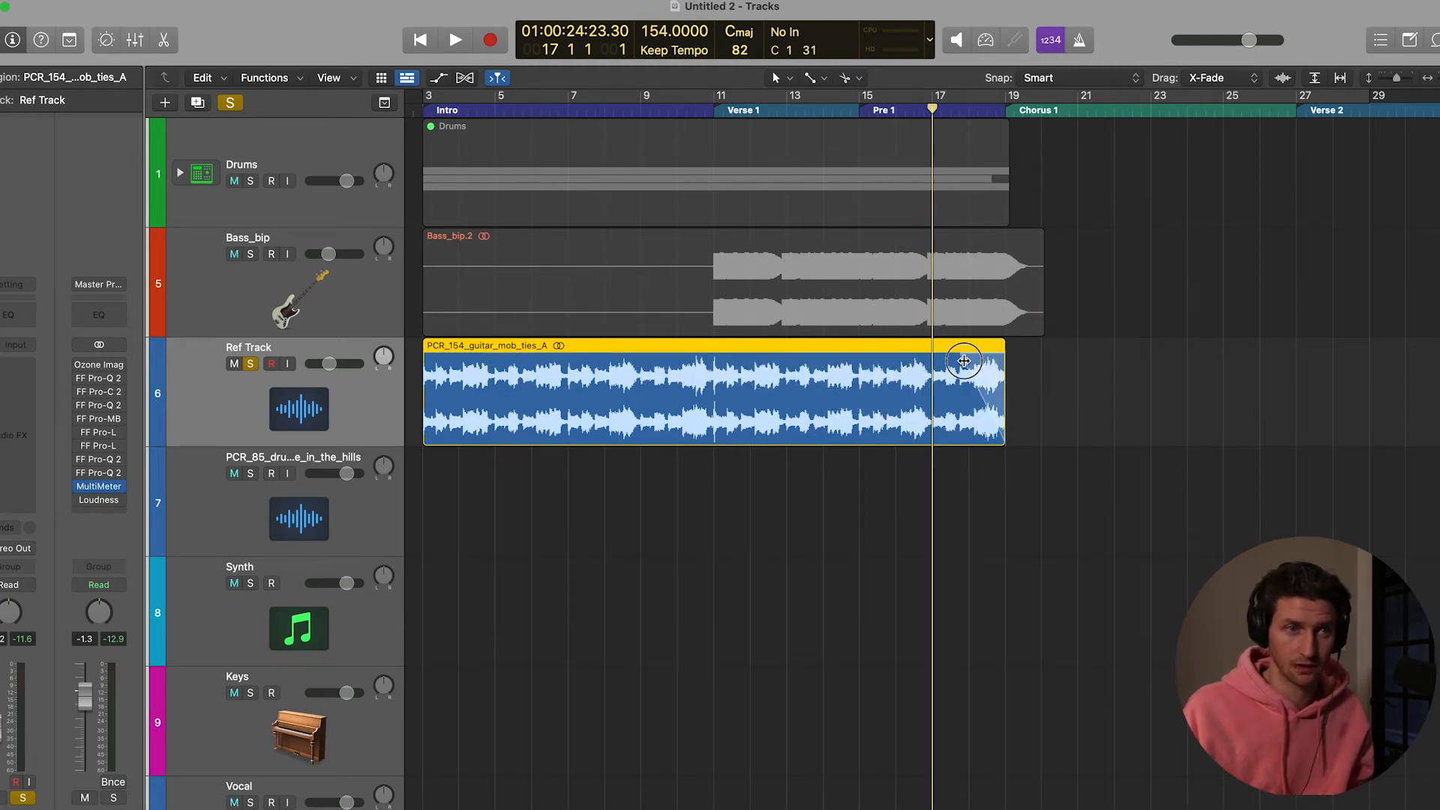
click(456, 39)
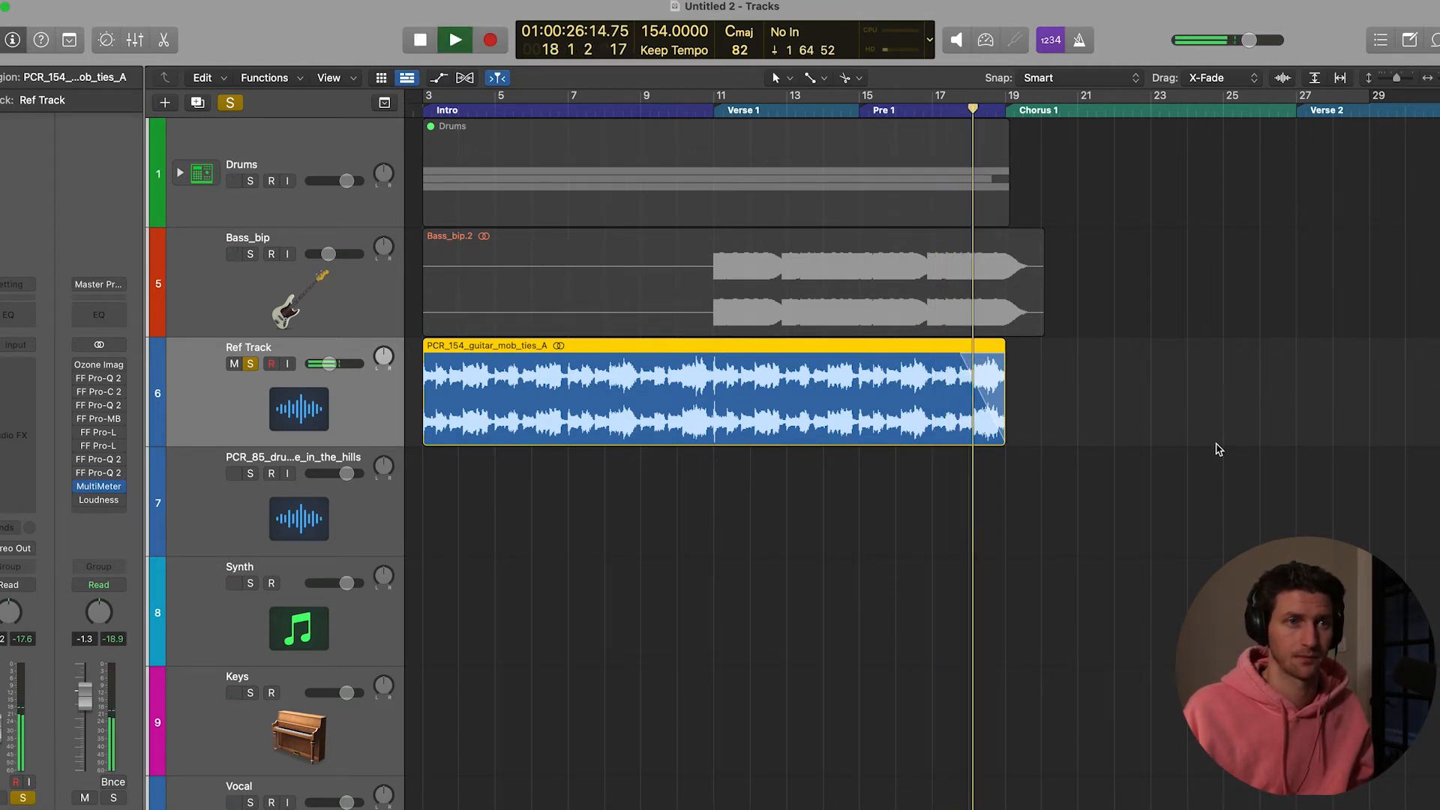
click(455, 39)
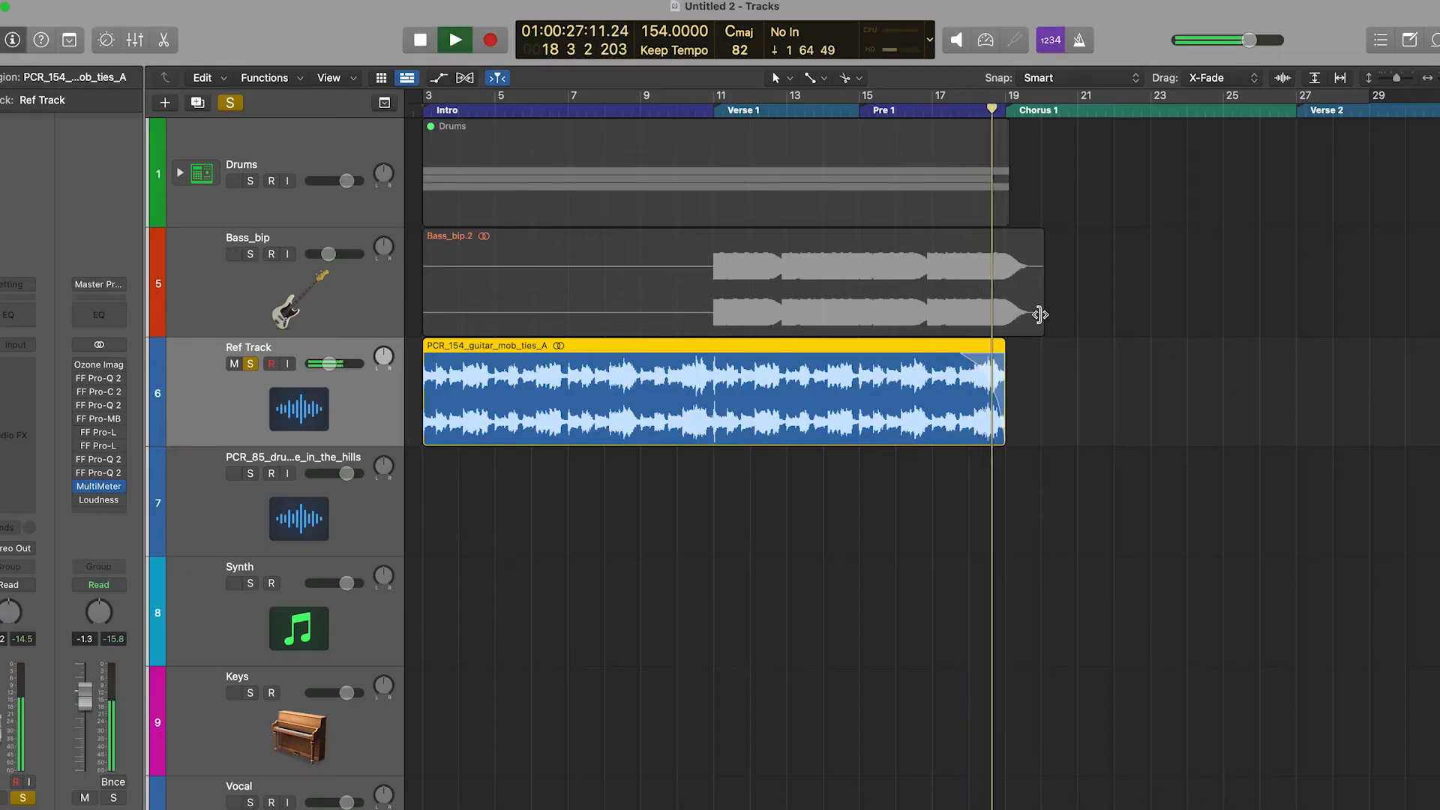
click(453, 39)
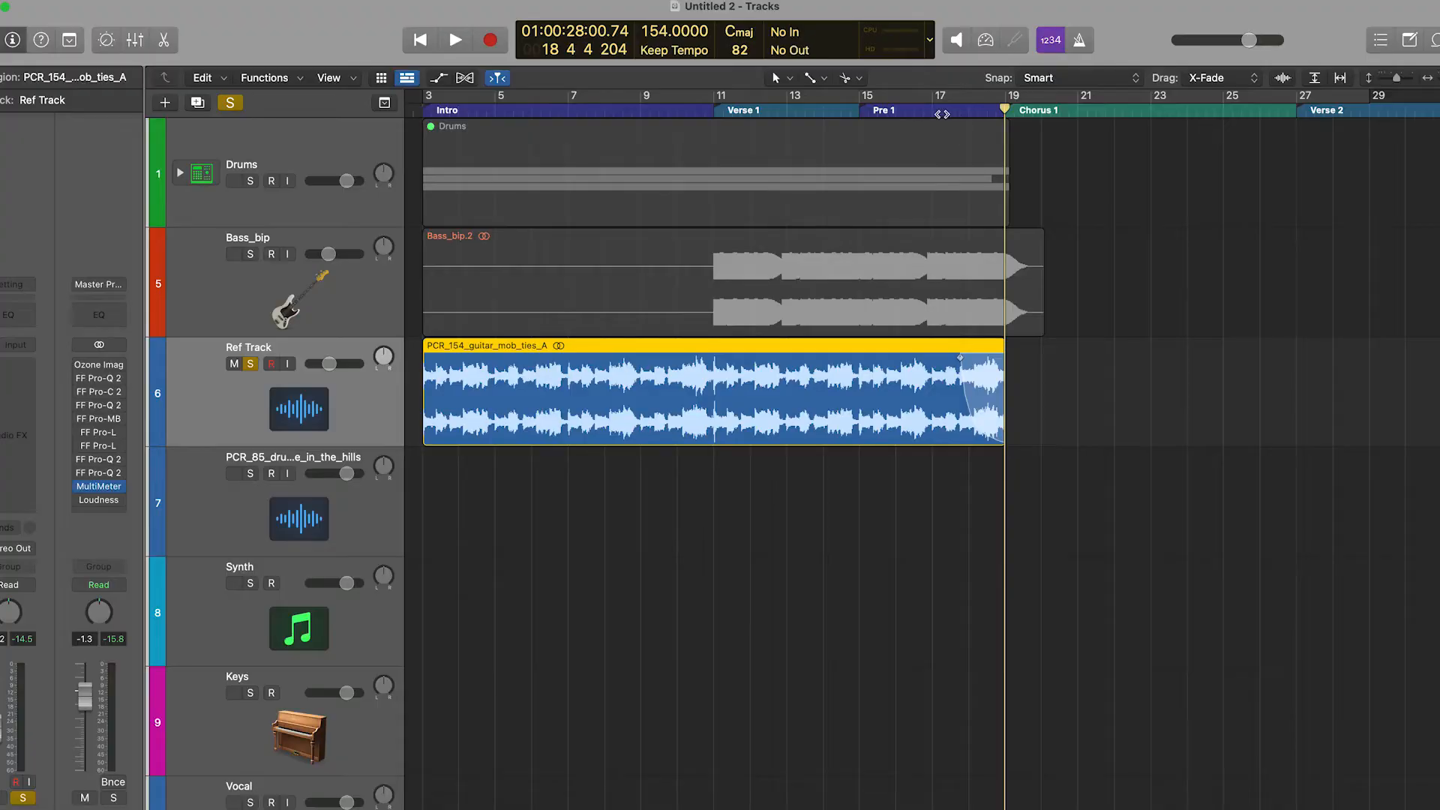
click(455, 39)
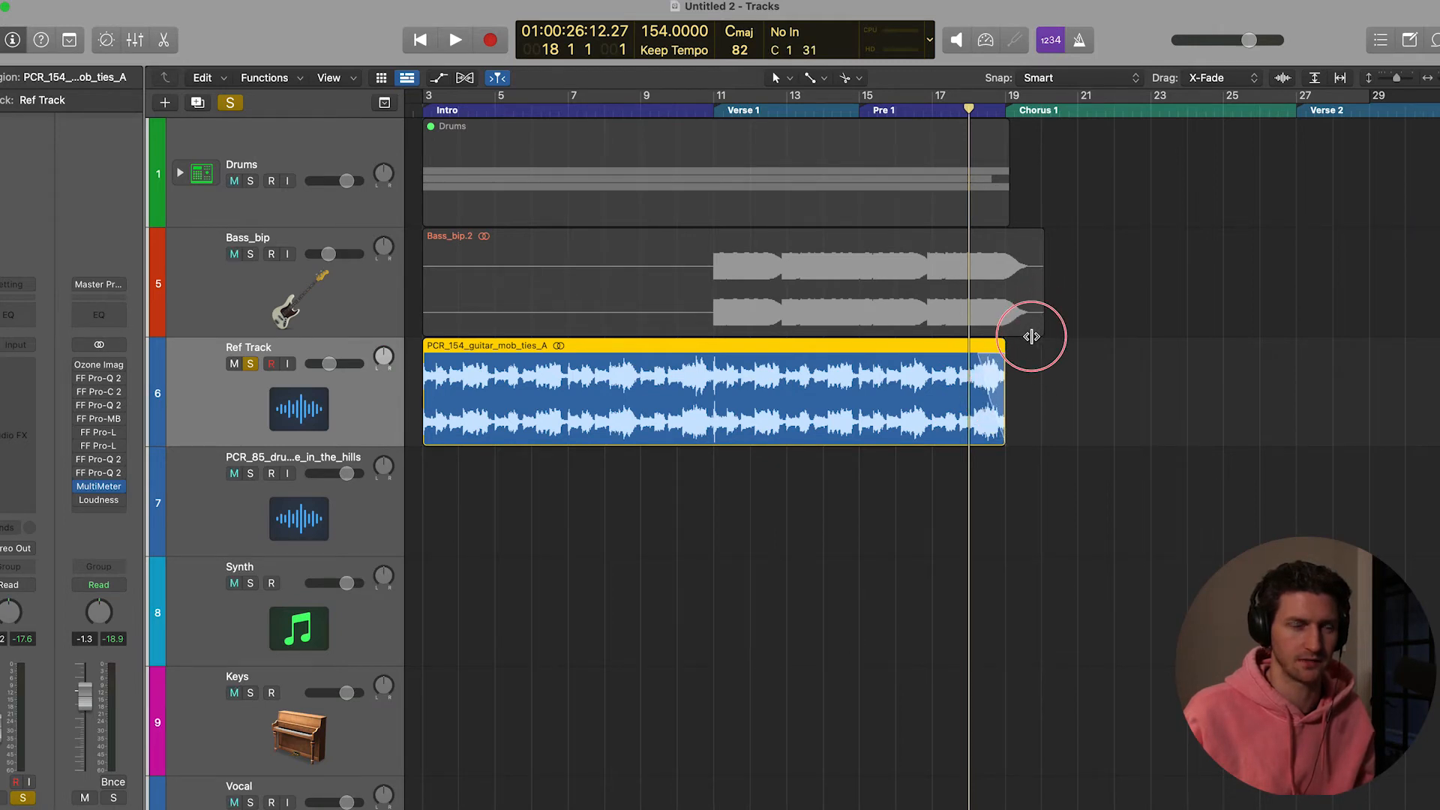
click(456, 39)
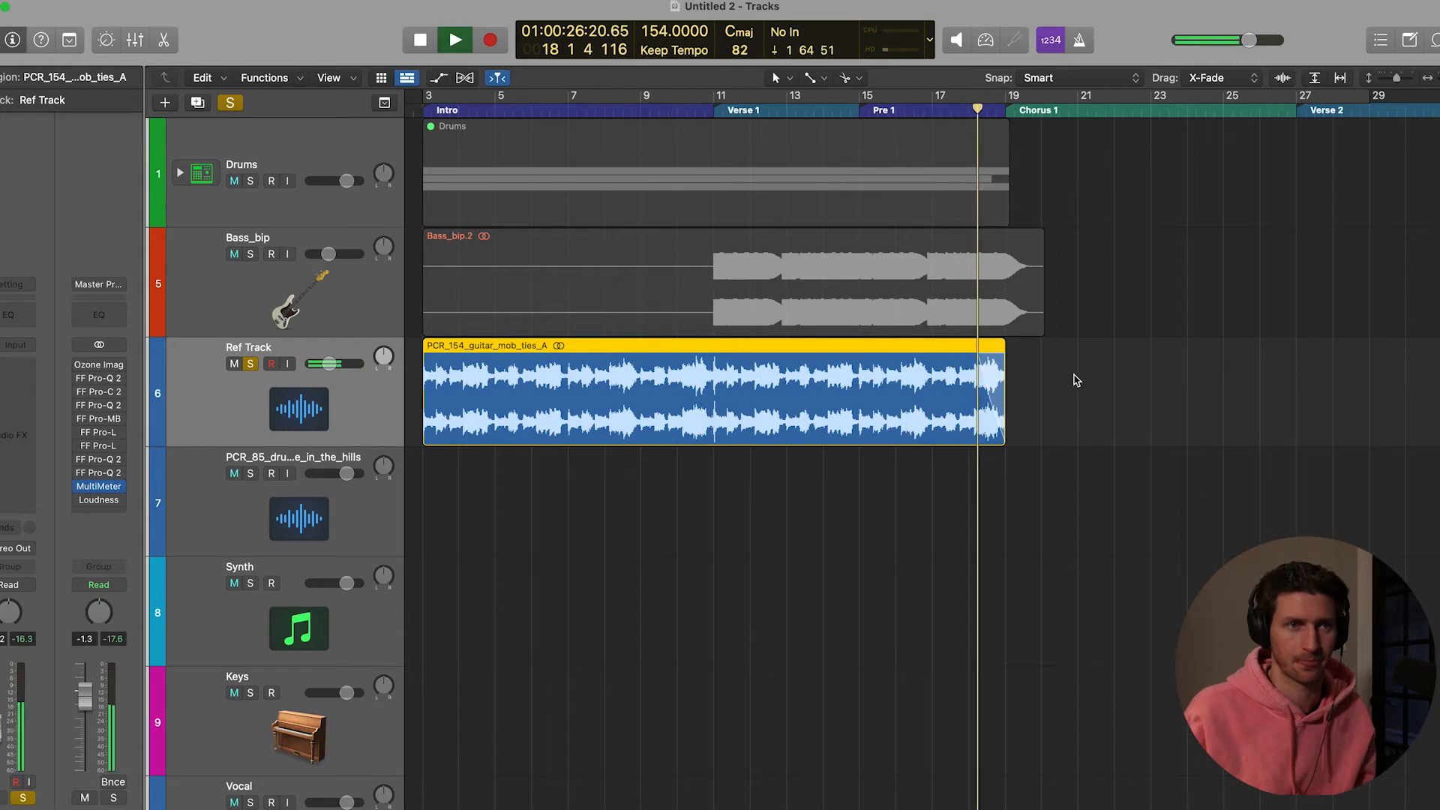
click(455, 39)
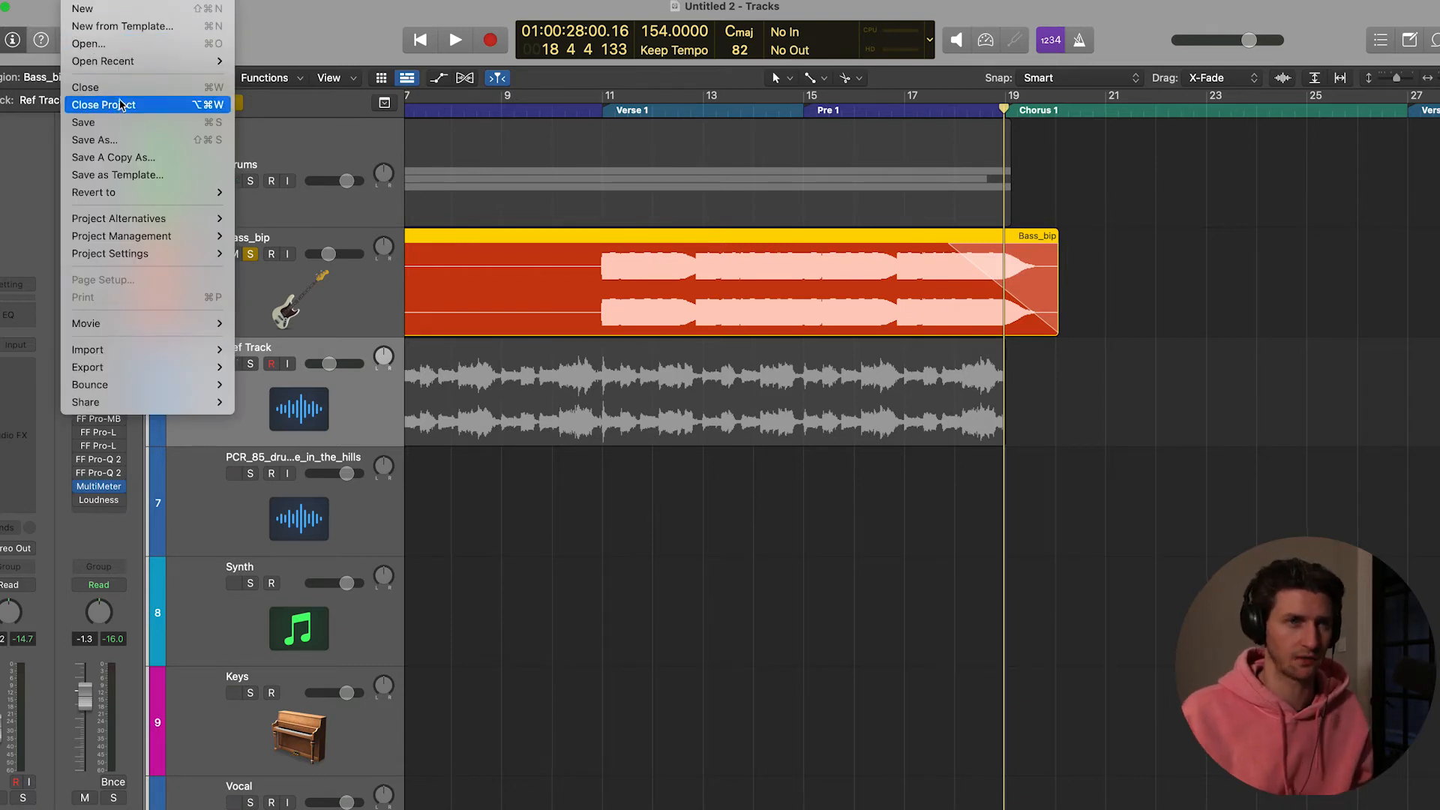
mouse_move(120, 104)
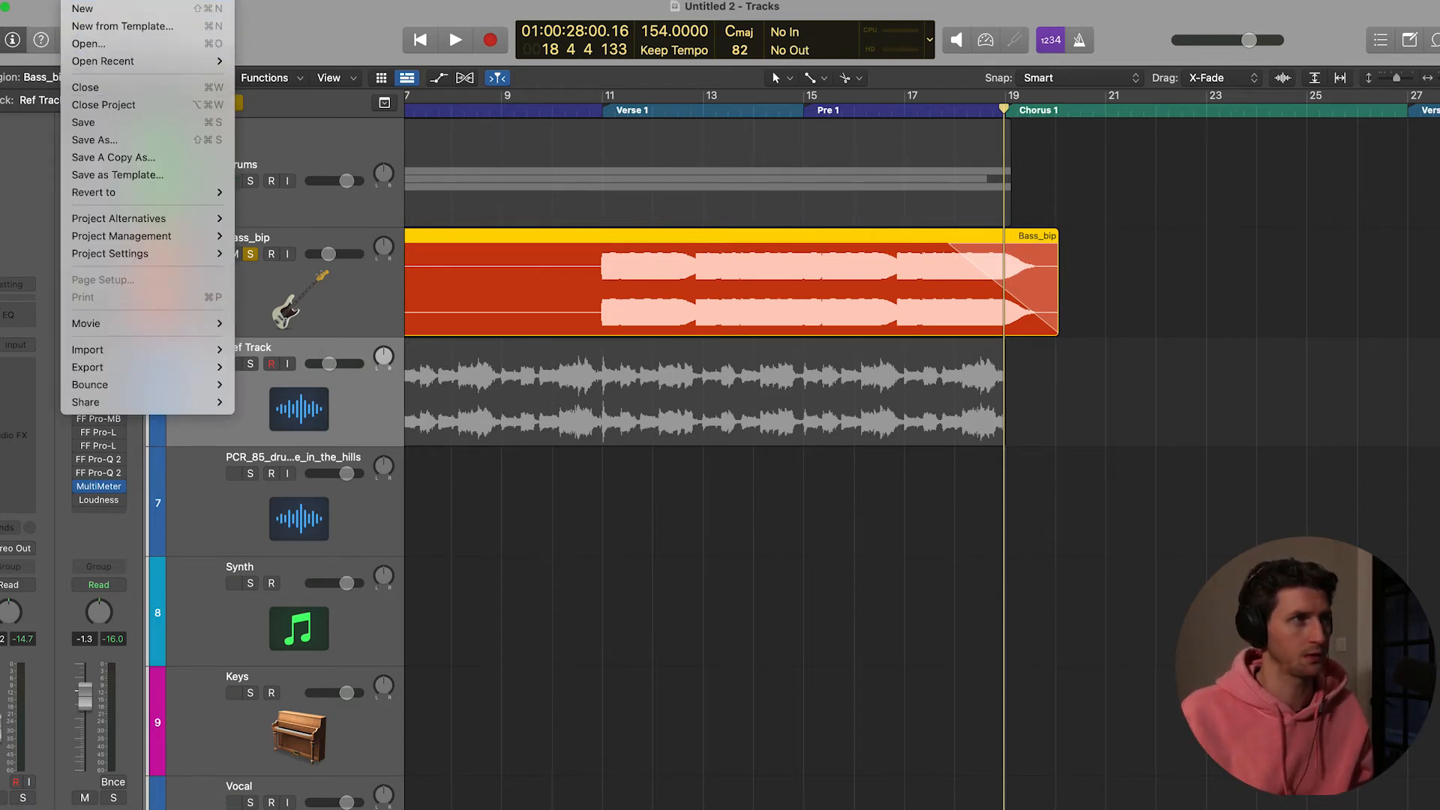
click(46, 17)
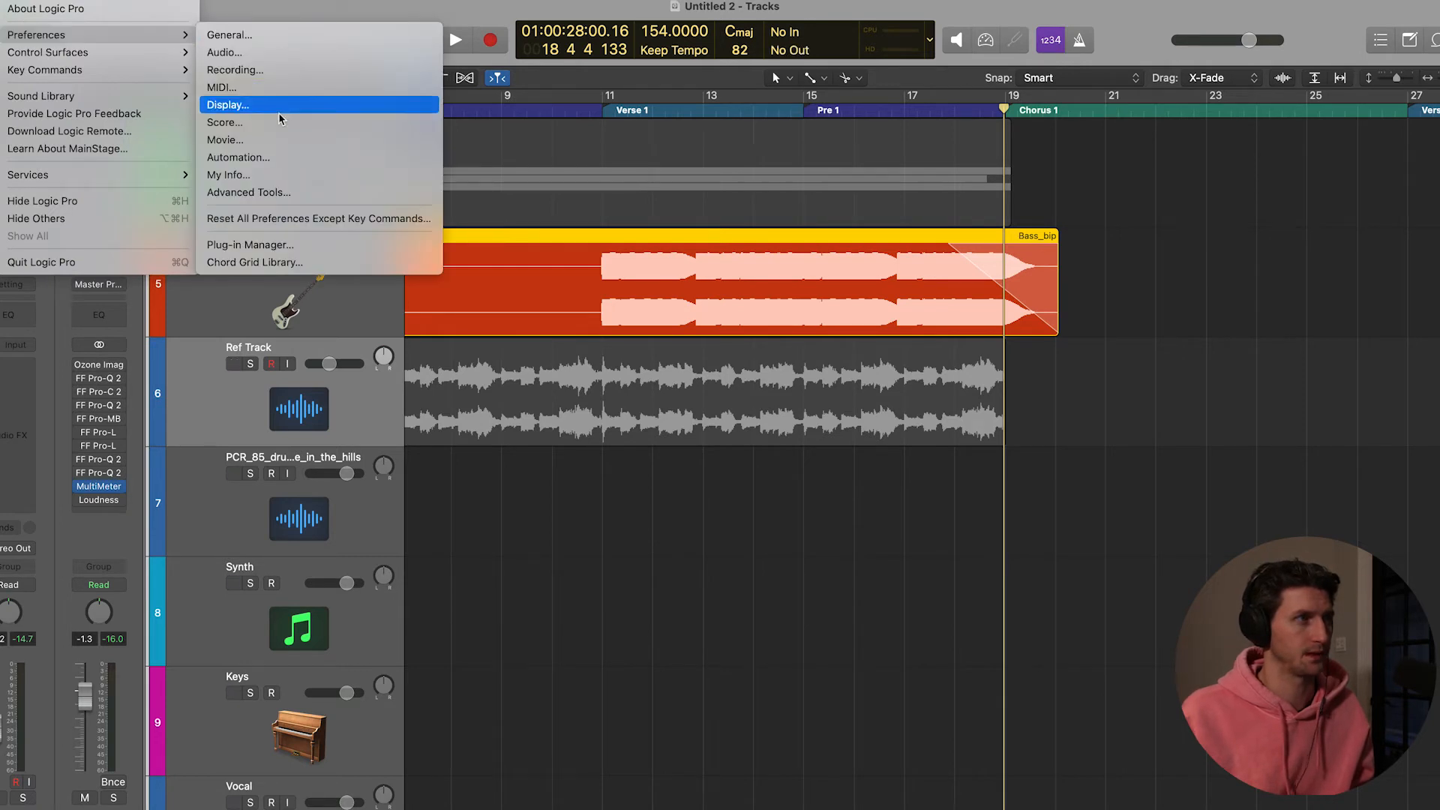
mouse_move(272, 87)
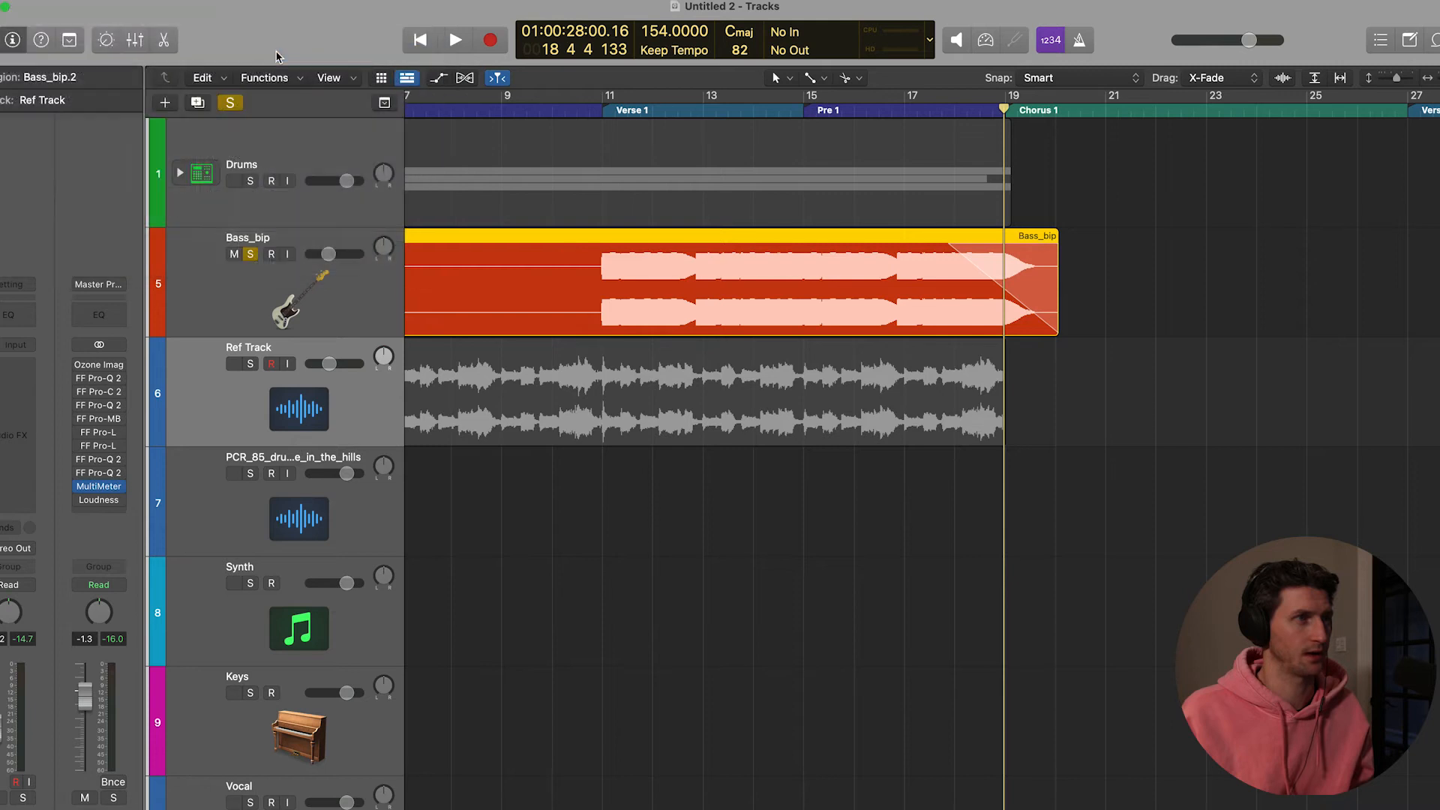
Show the general Editing settings in Logic Pro's preferences window
click(133, 39)
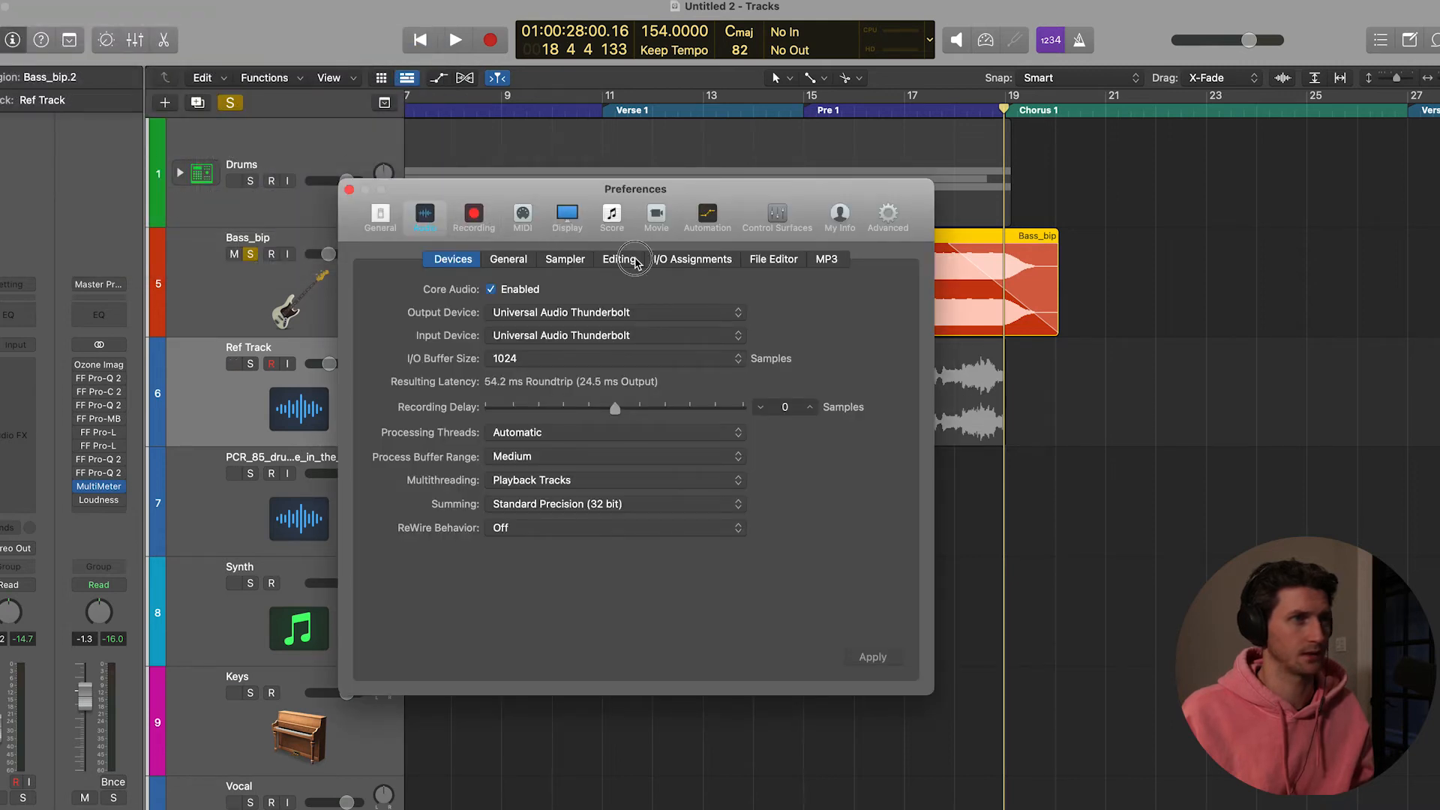
click(618, 260)
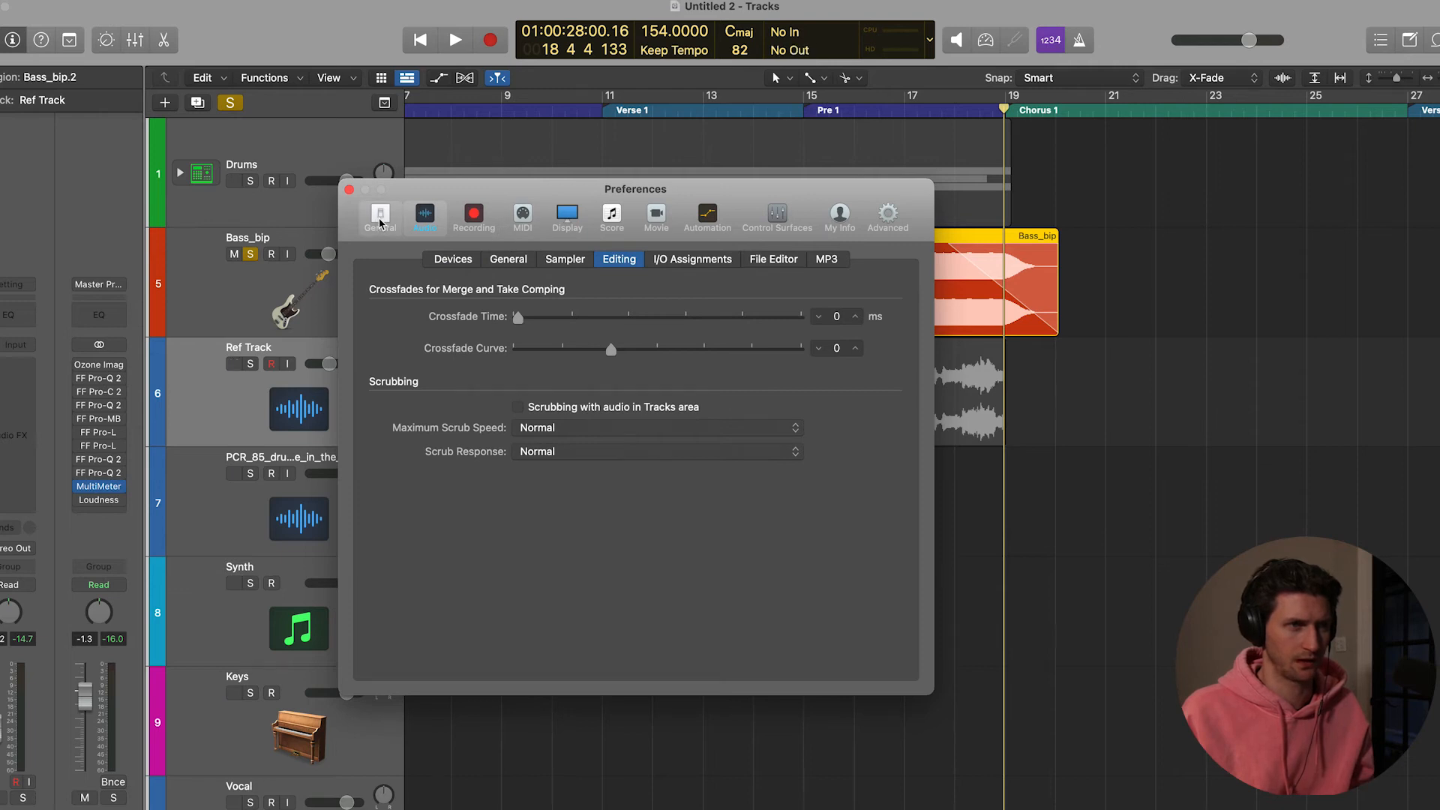
click(380, 217)
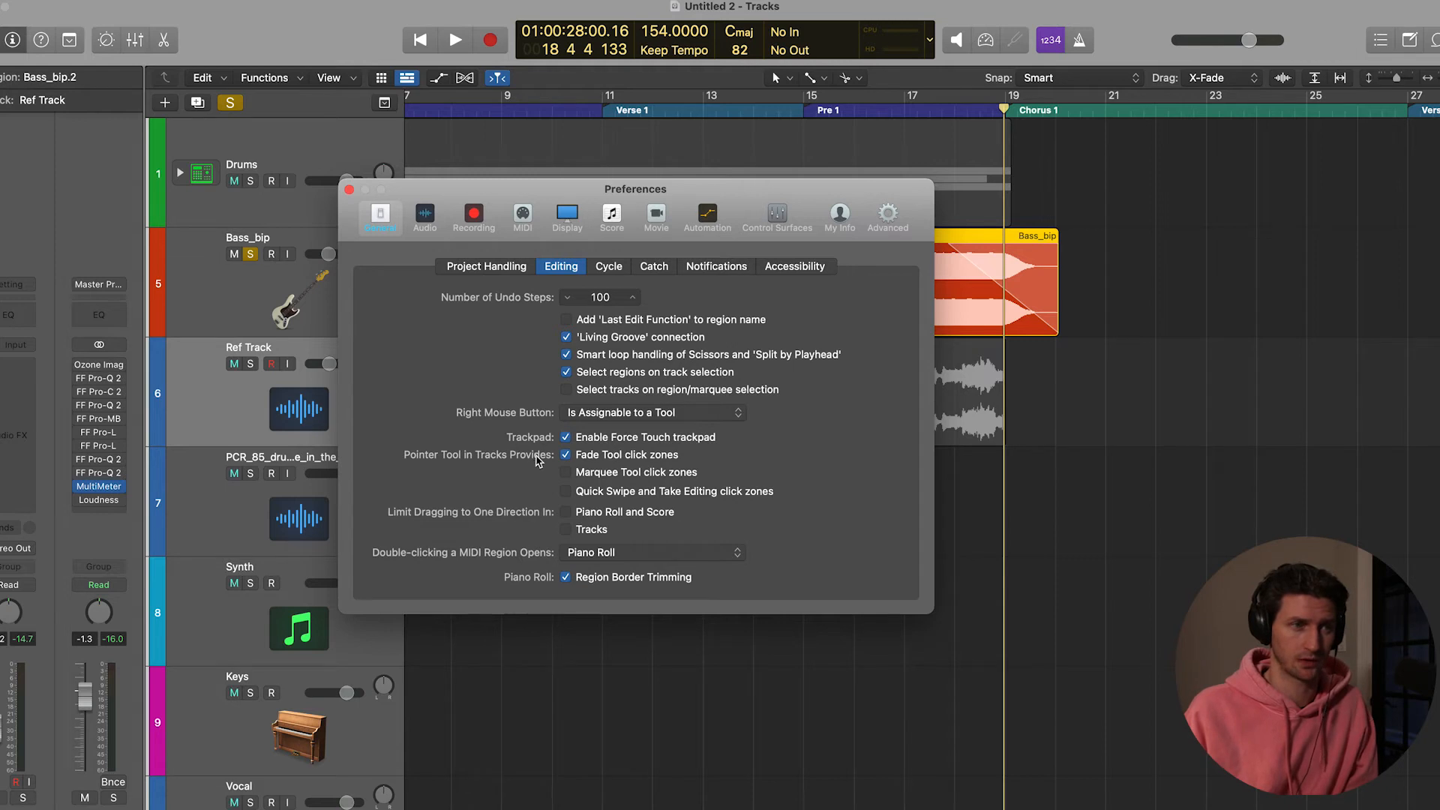
mouse_move(636, 465)
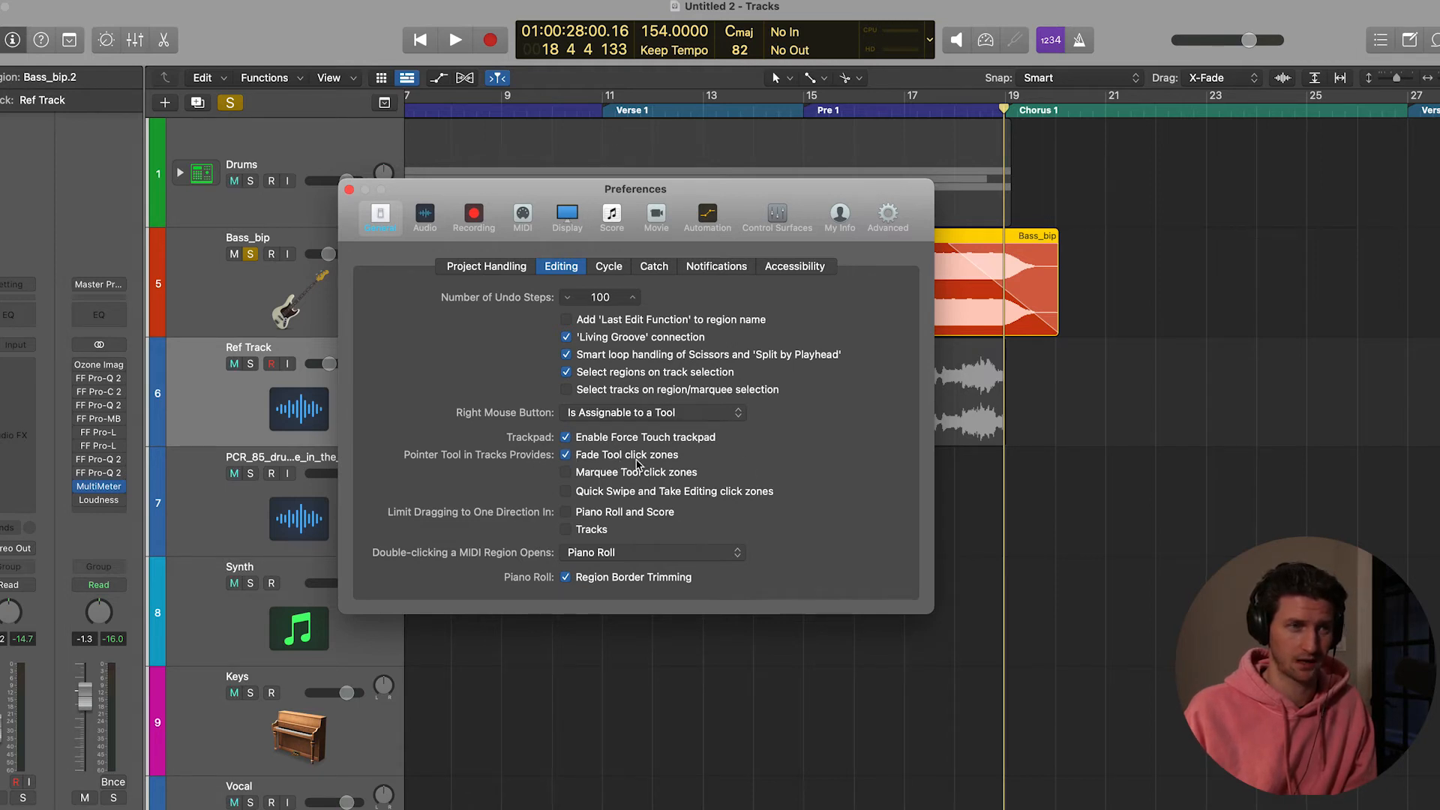
mouse_move(549, 478)
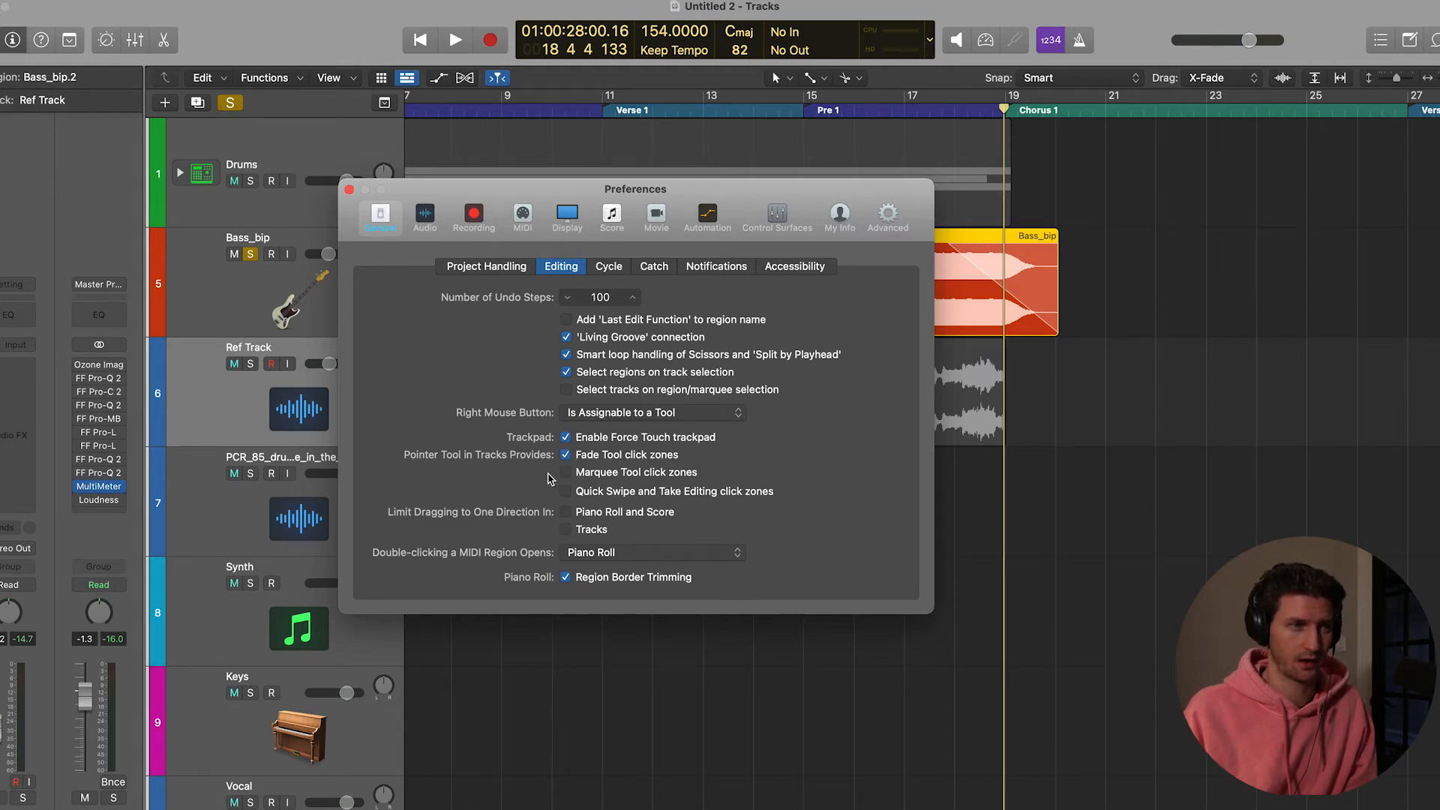
mouse_move(588, 486)
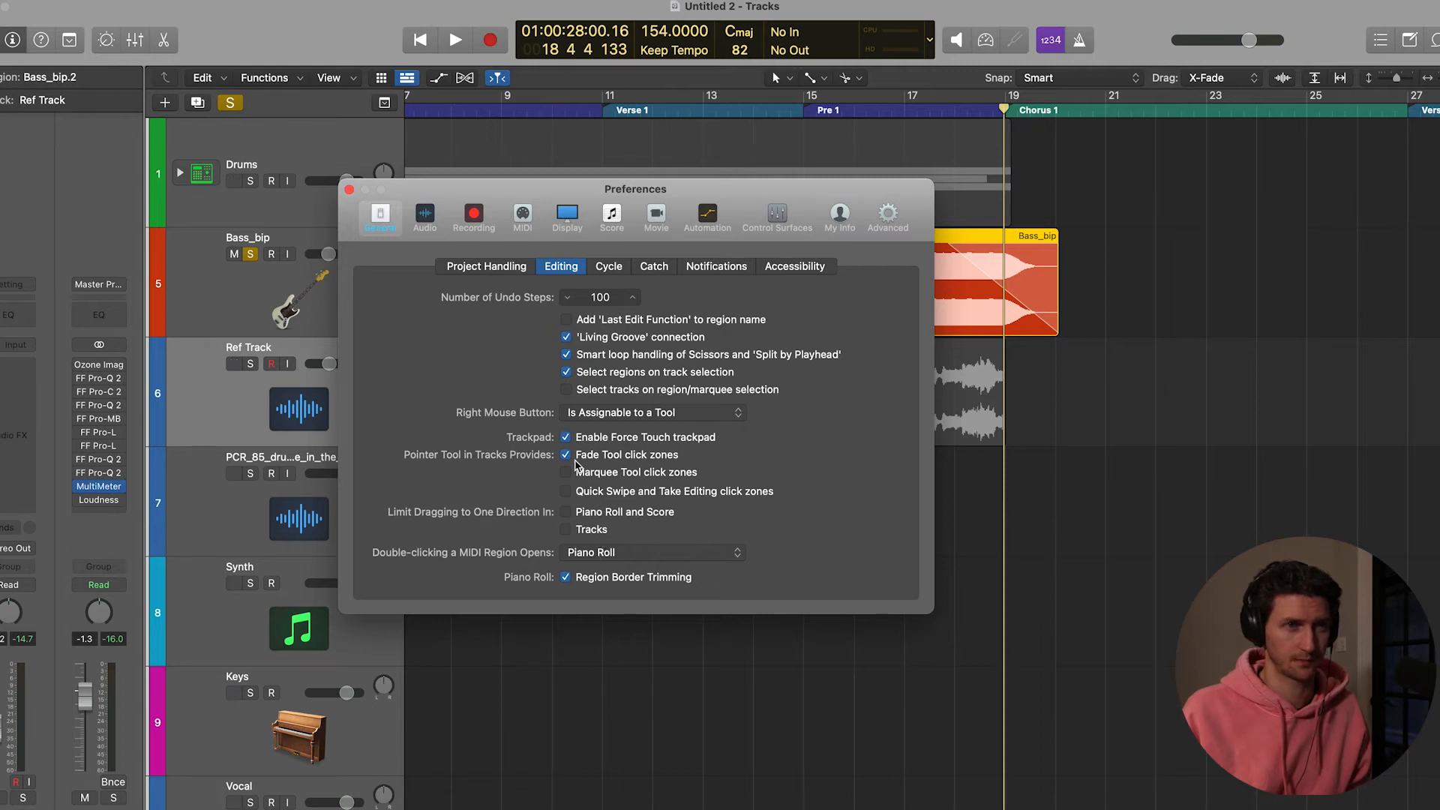
Toggle 'Fade Tool click zones' off and back on for the pointer tool in tracks
click(565, 455)
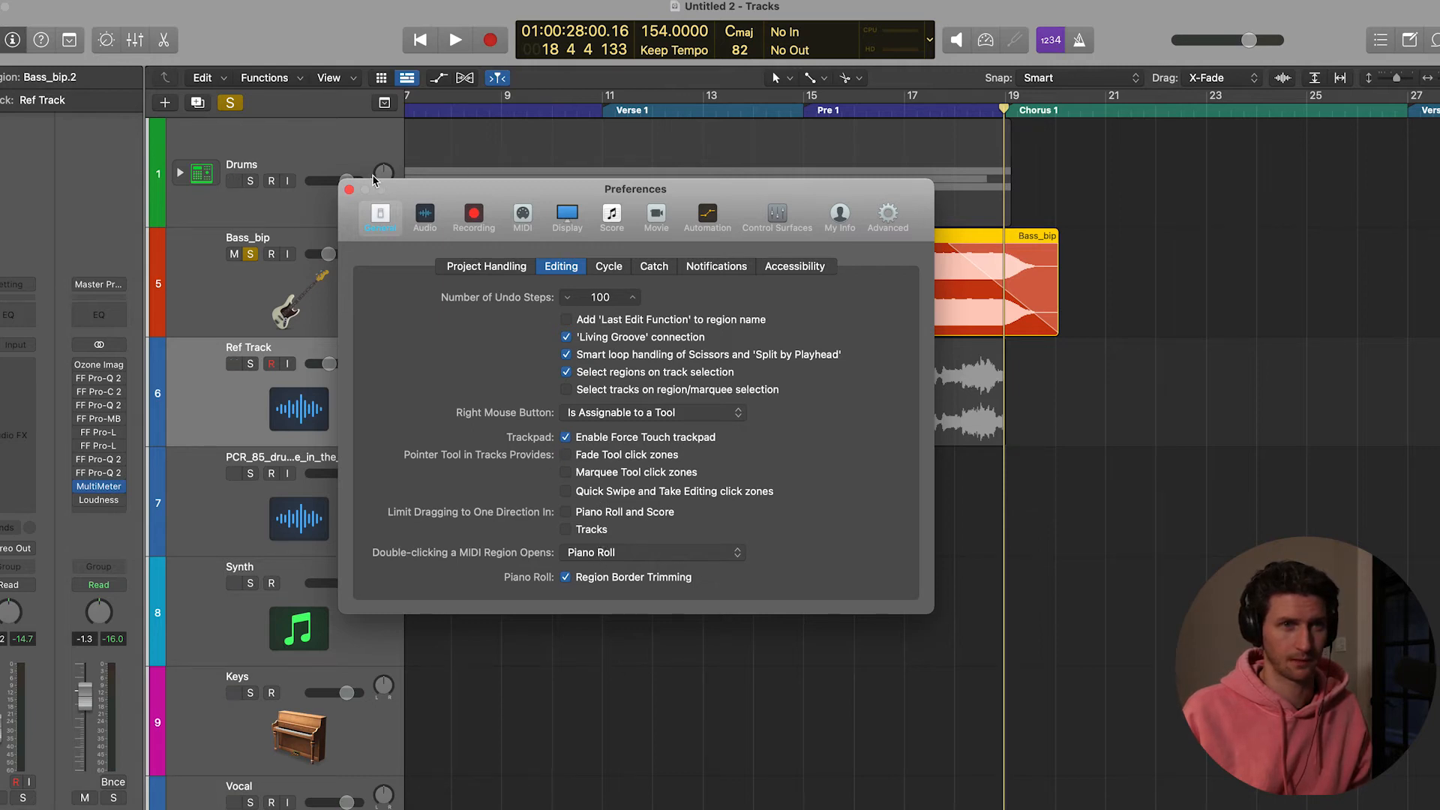
click(350, 189)
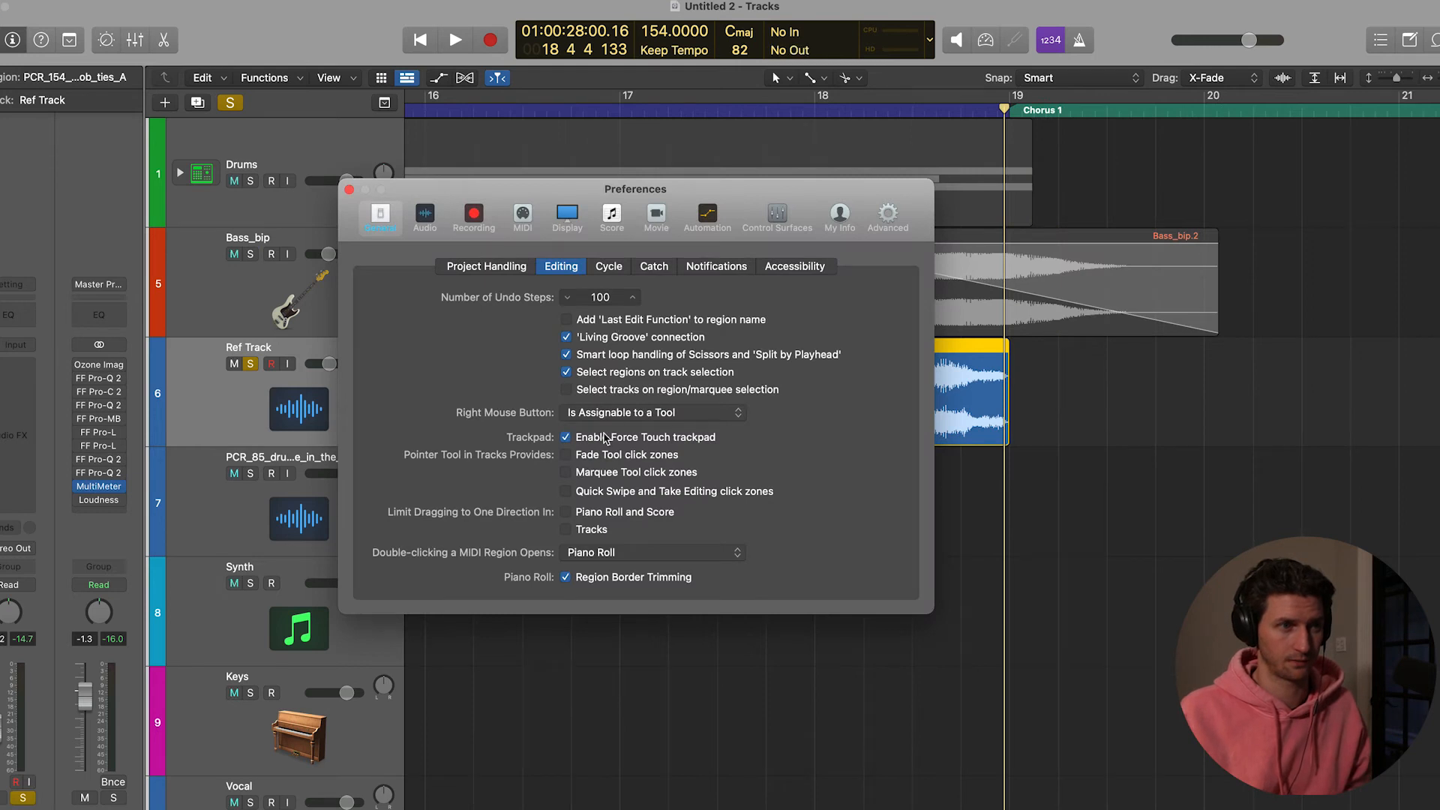
click(565, 454)
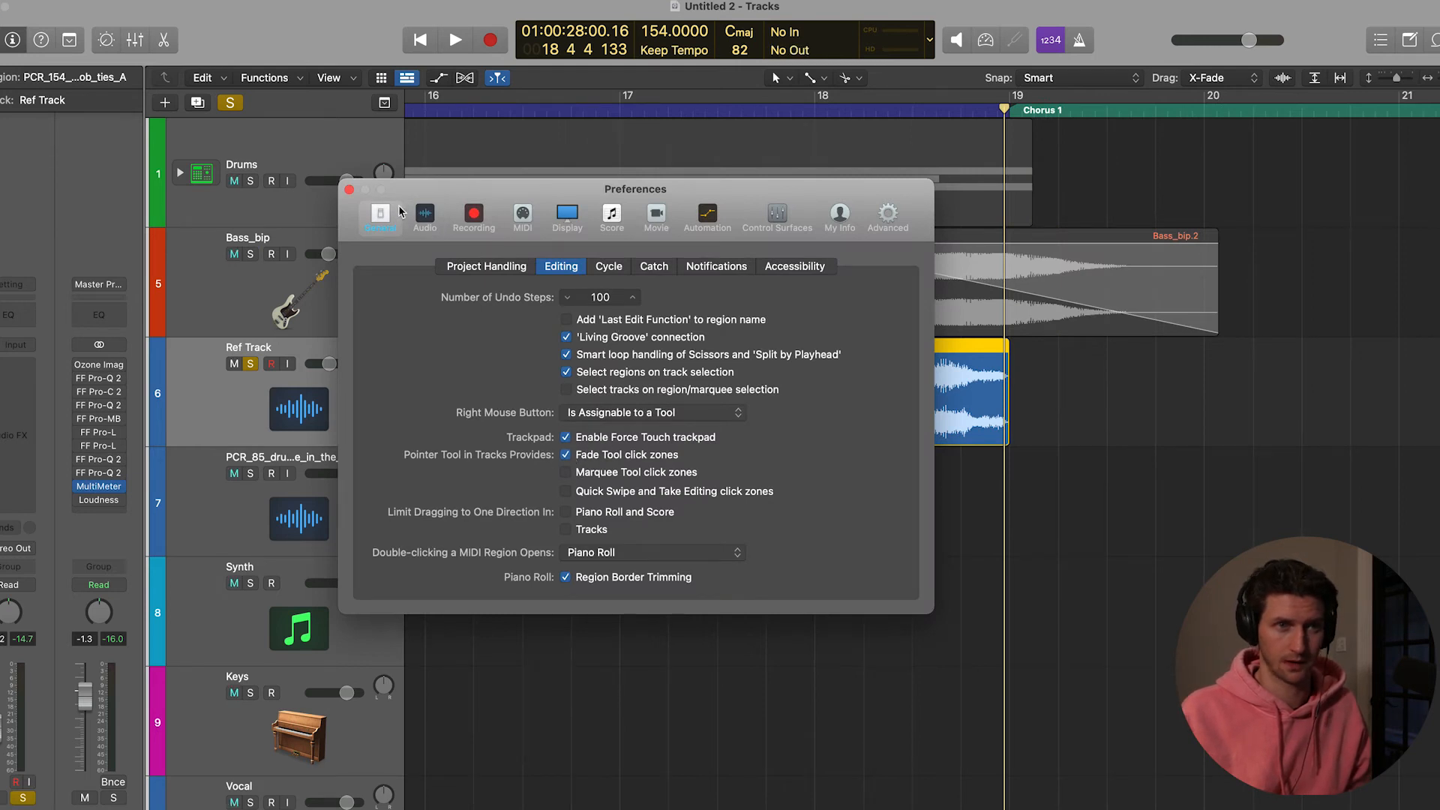
click(350, 190)
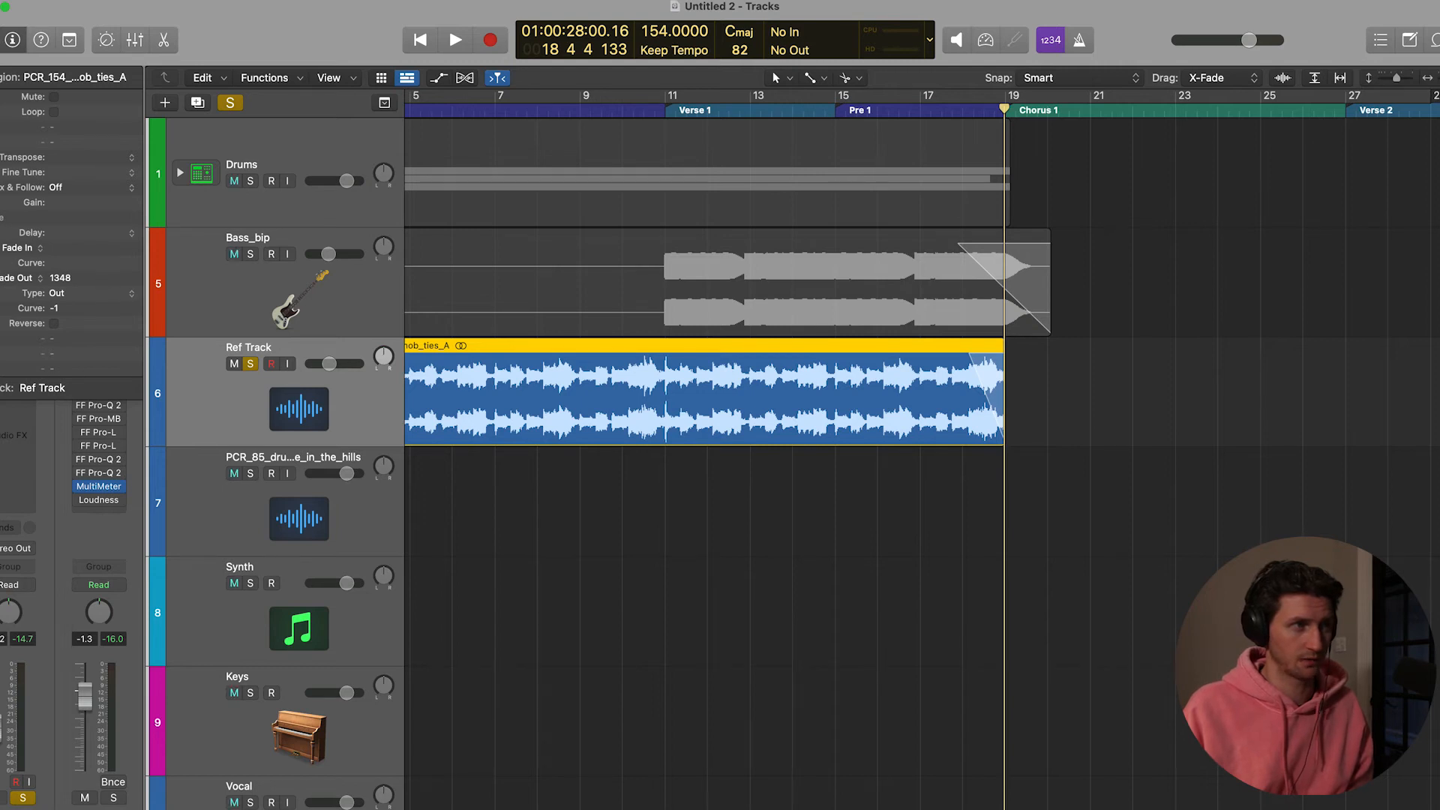
mouse_move(99, 282)
text(1000)
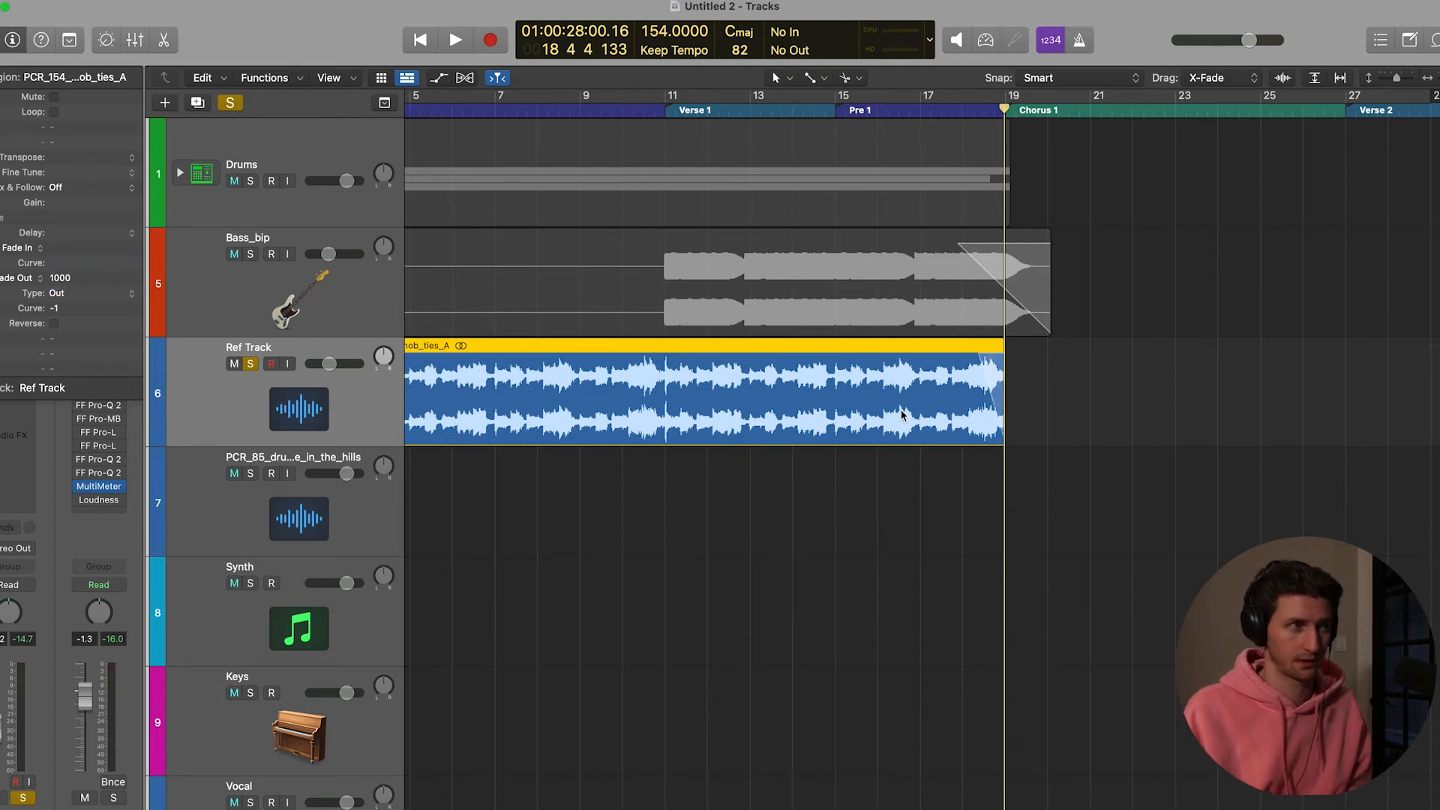
mouse_move(81, 281)
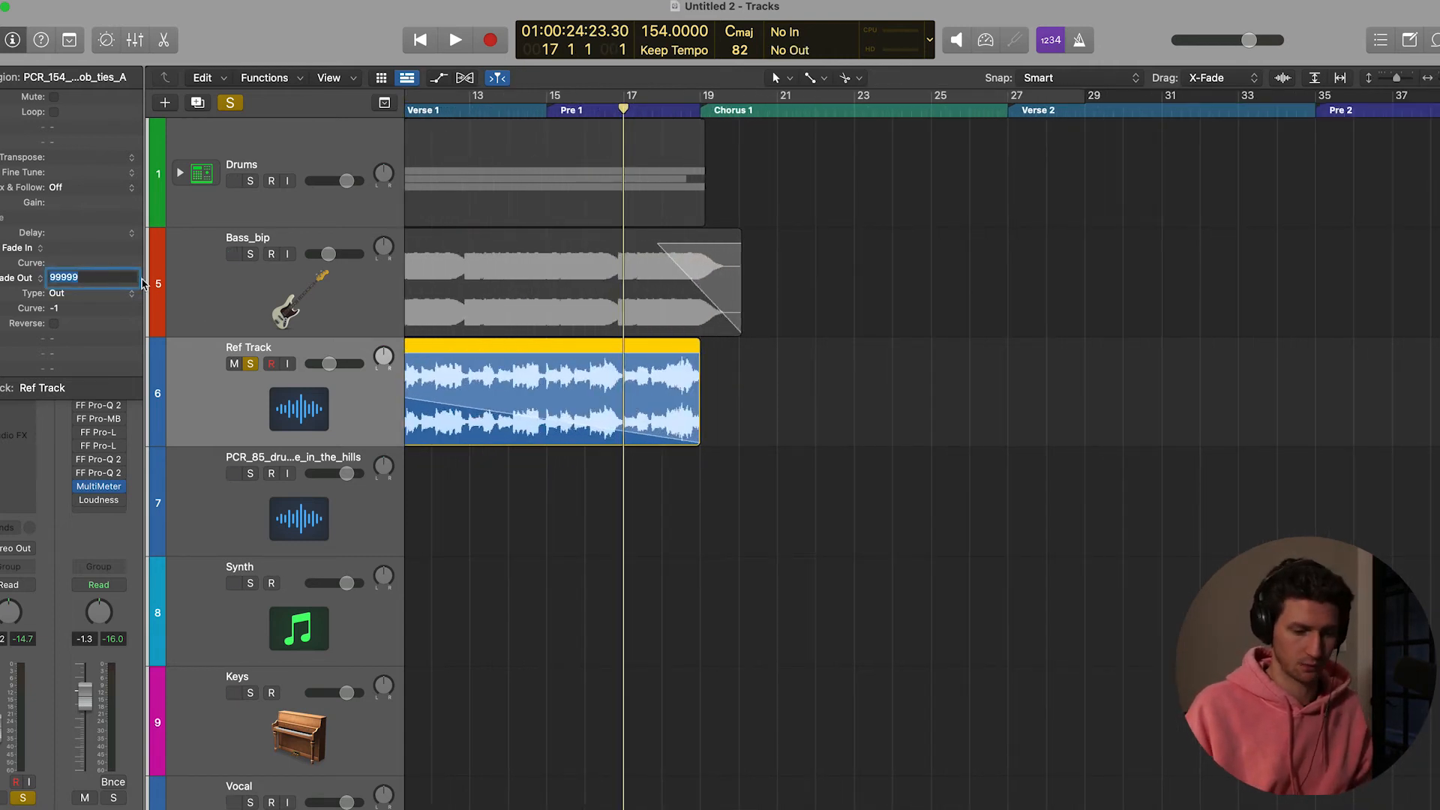
Set the guitar region's Fade Out value back to 1 in the Region inspector
text(1)
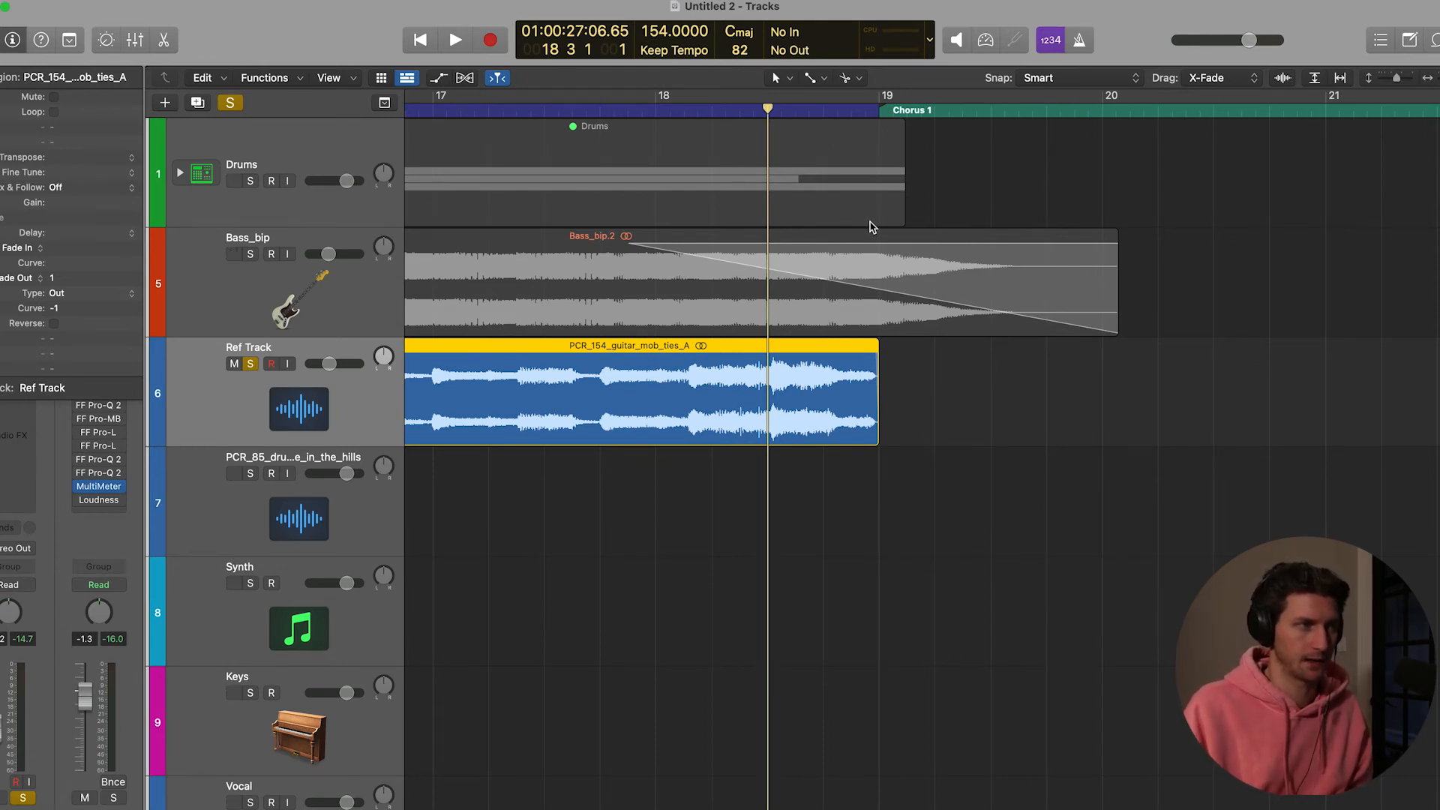
mouse_move(83, 310)
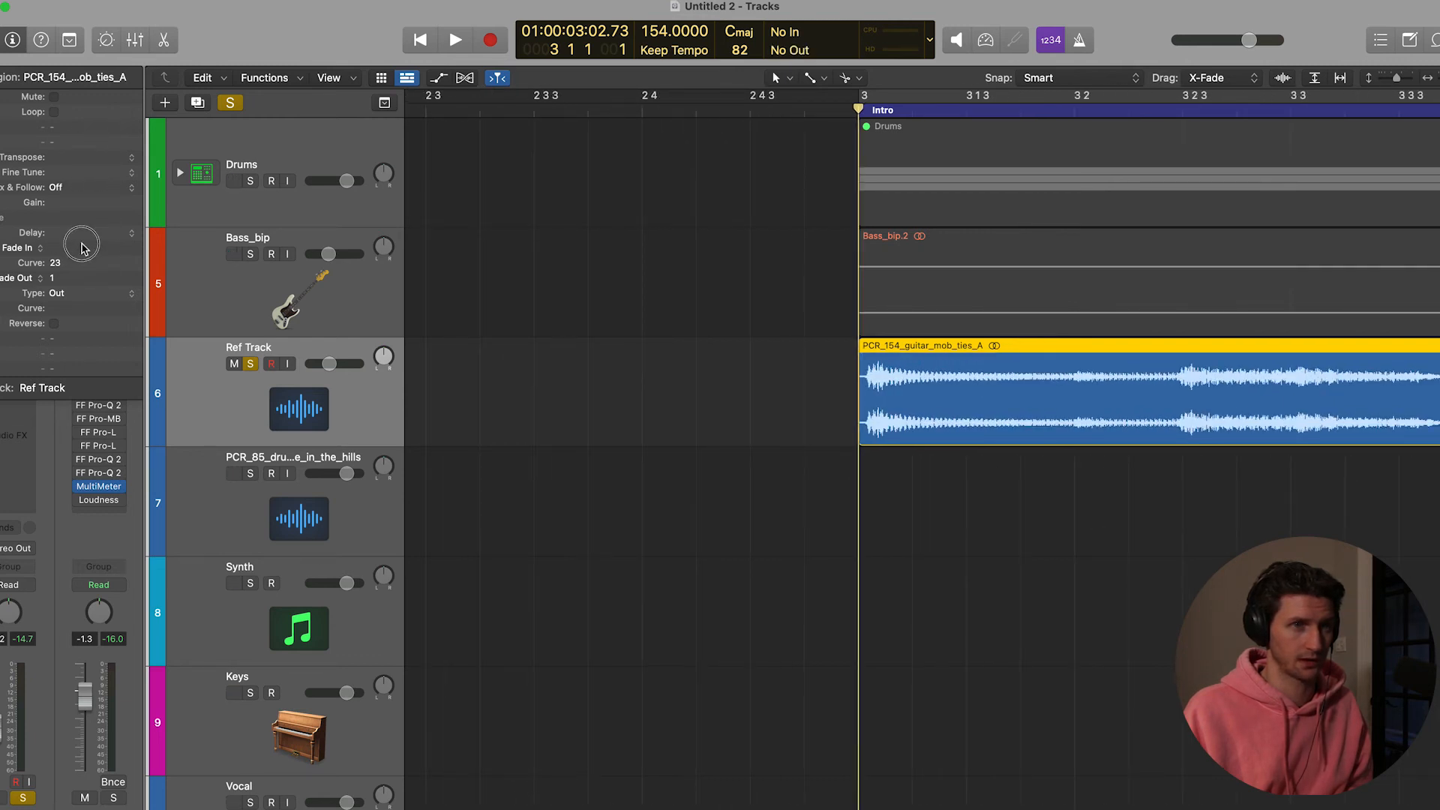
Drag the region's fade value in the inspector back down to 1
drag(82, 243, 96, 276)
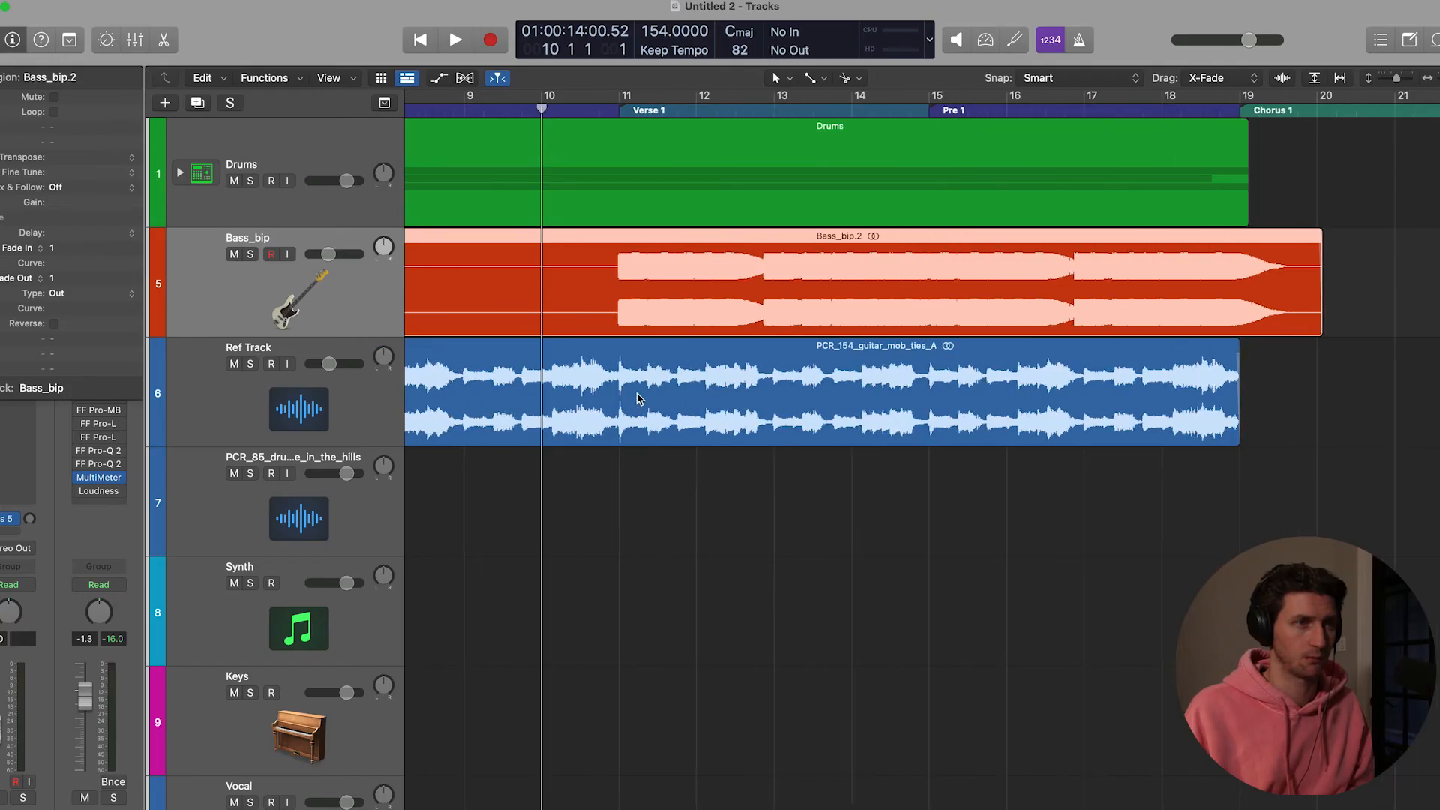
mouse_move(641, 105)
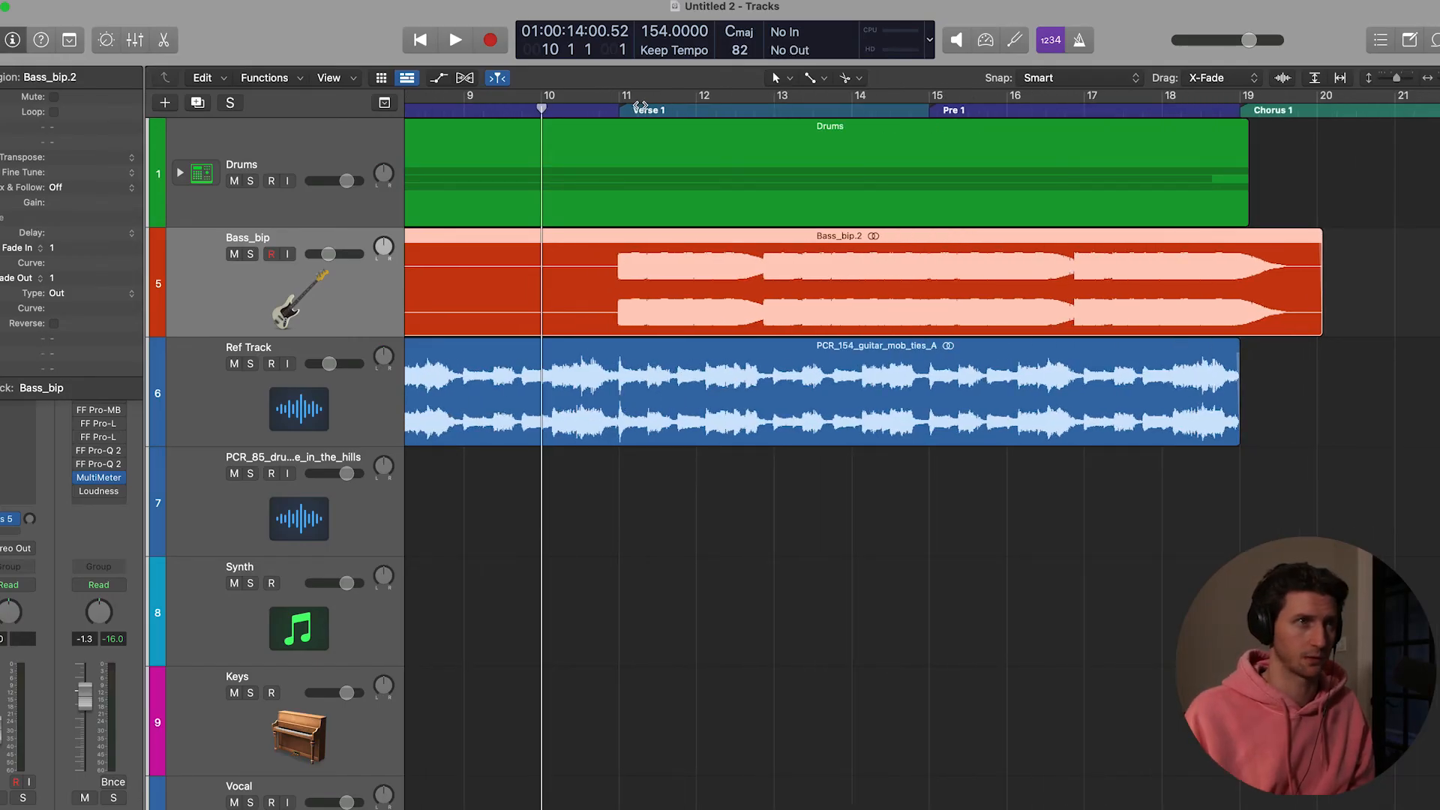
Audition Verse 1, then split the guitar region at 10 3 1 1 with Scissors
click(456, 39)
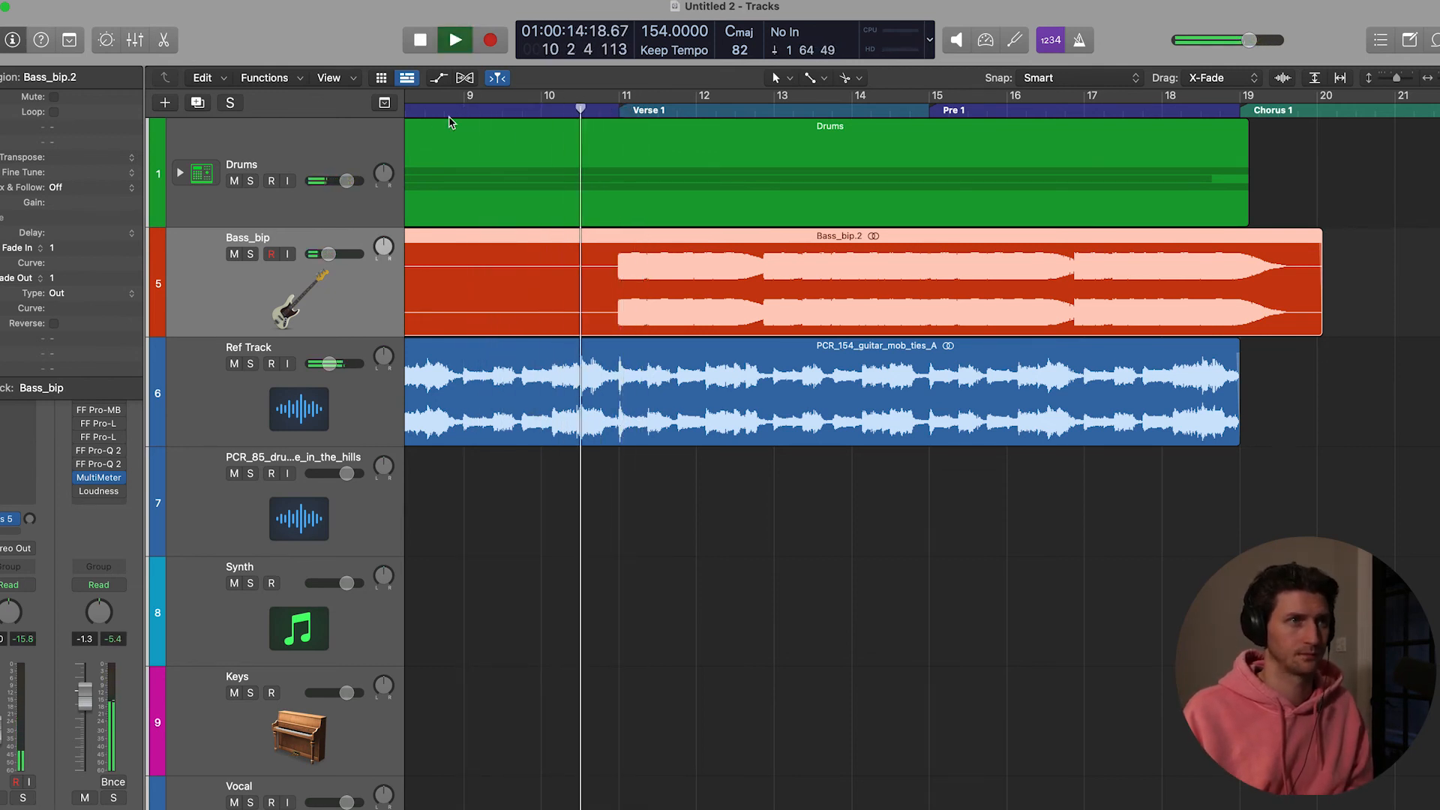
click(454, 39)
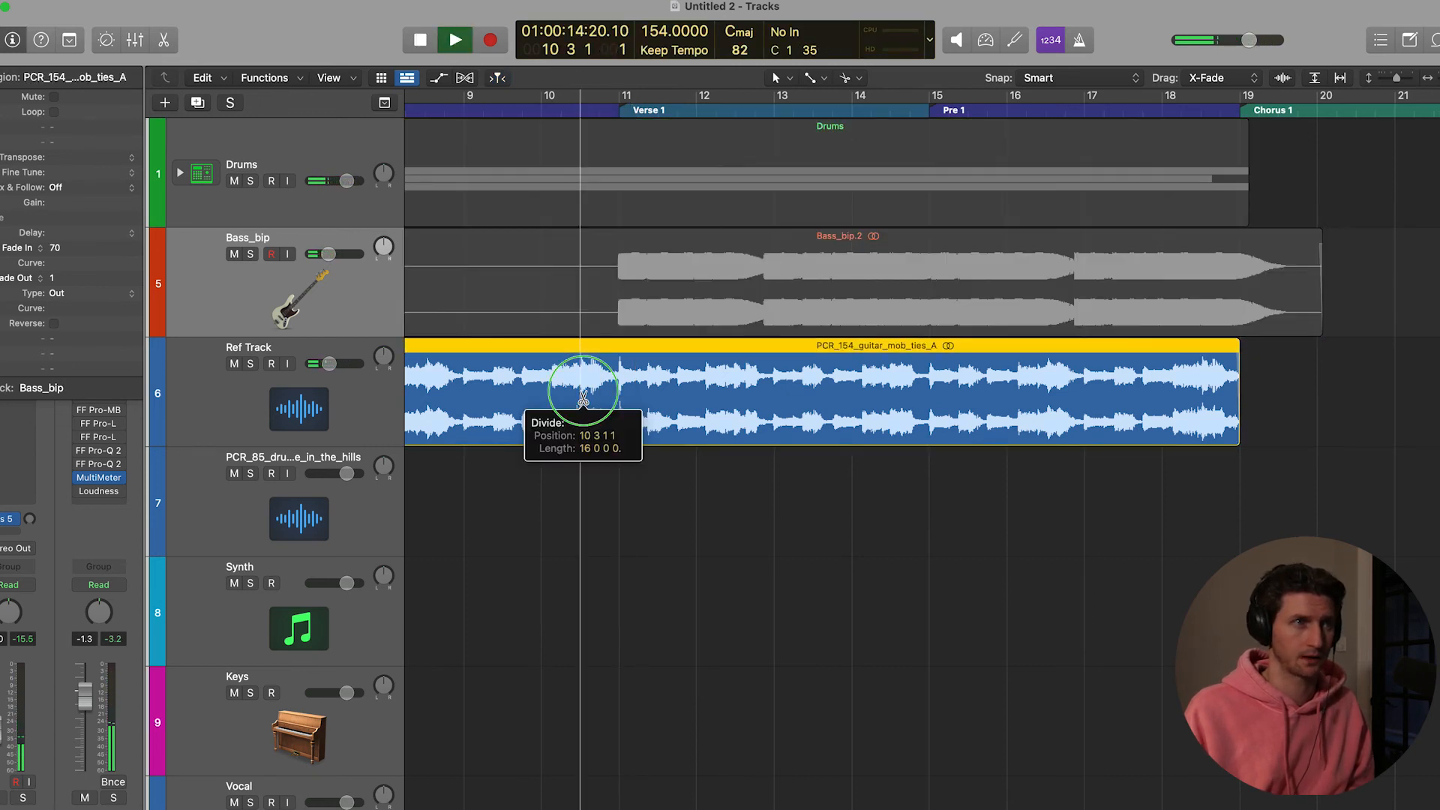
click(581, 395)
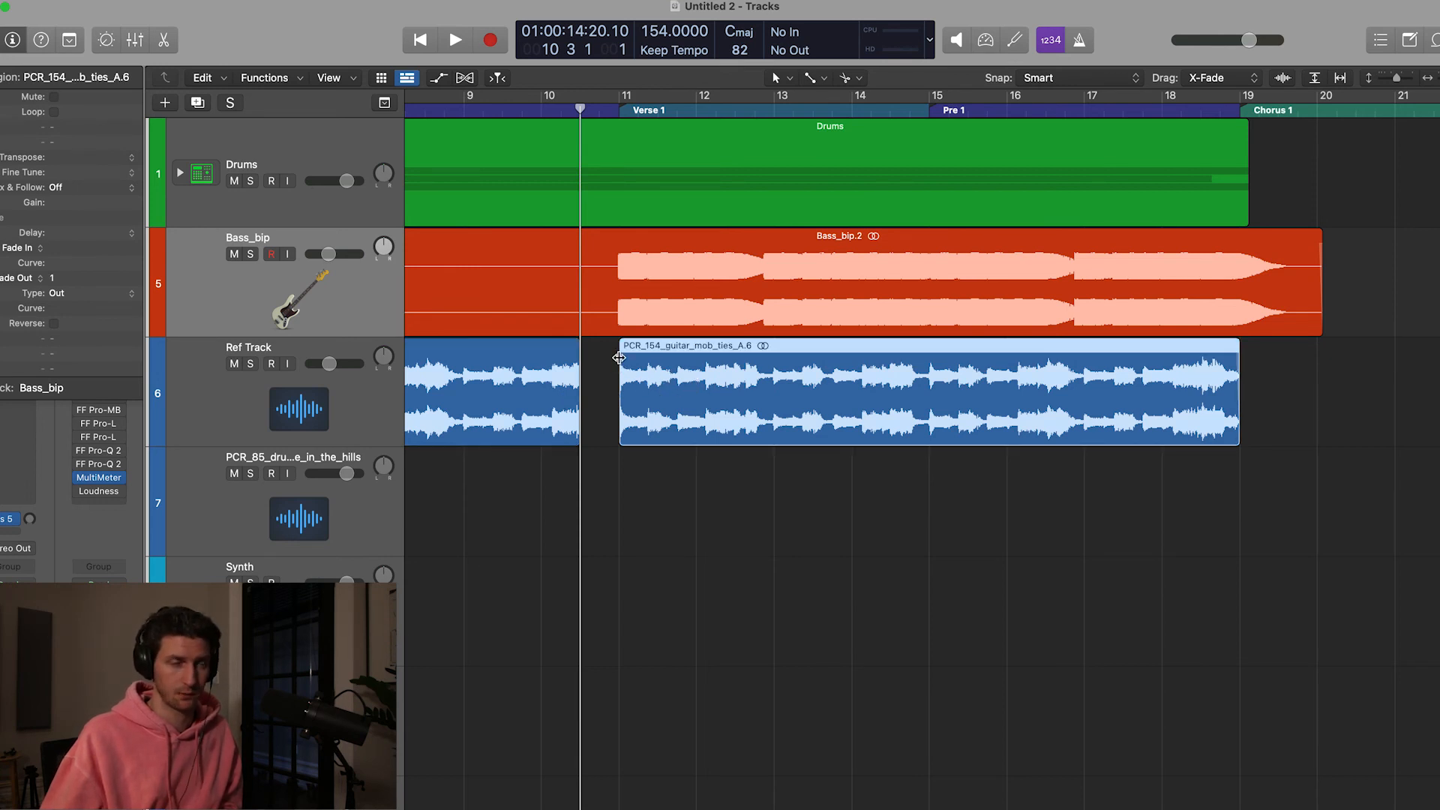
mouse_move(645, 372)
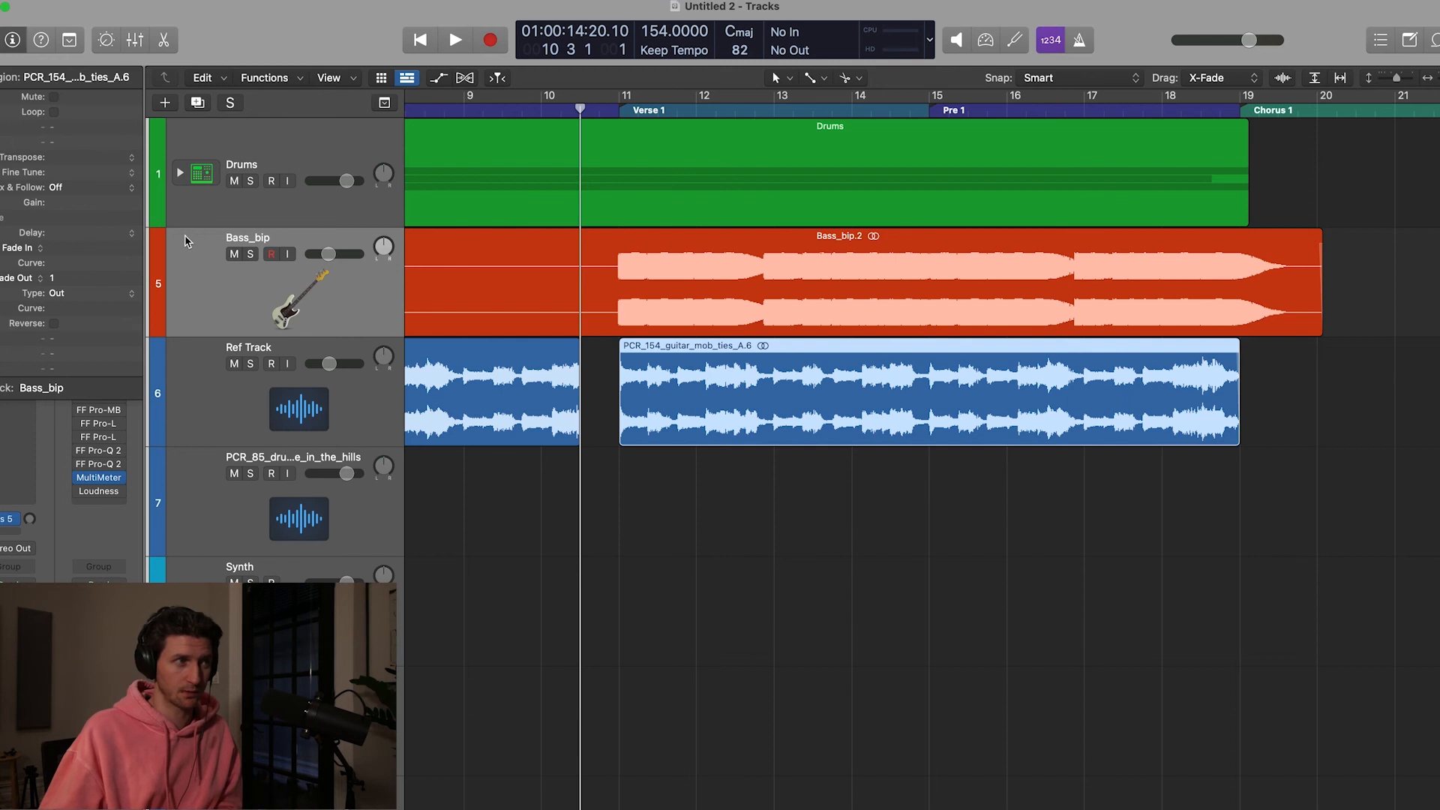
Trim the later guitar part to start at bar 11 and audition the gap
click(92, 248)
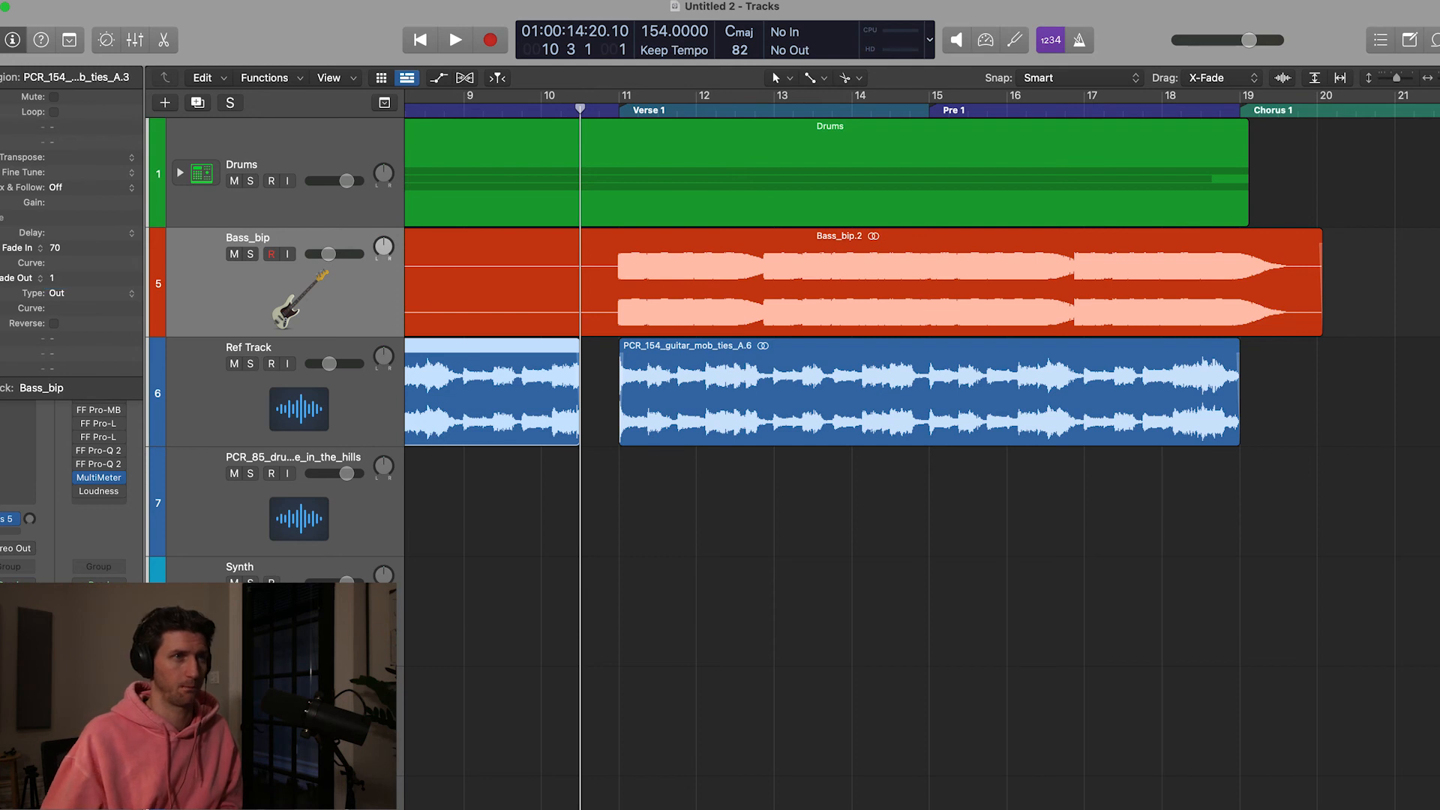
click(456, 39)
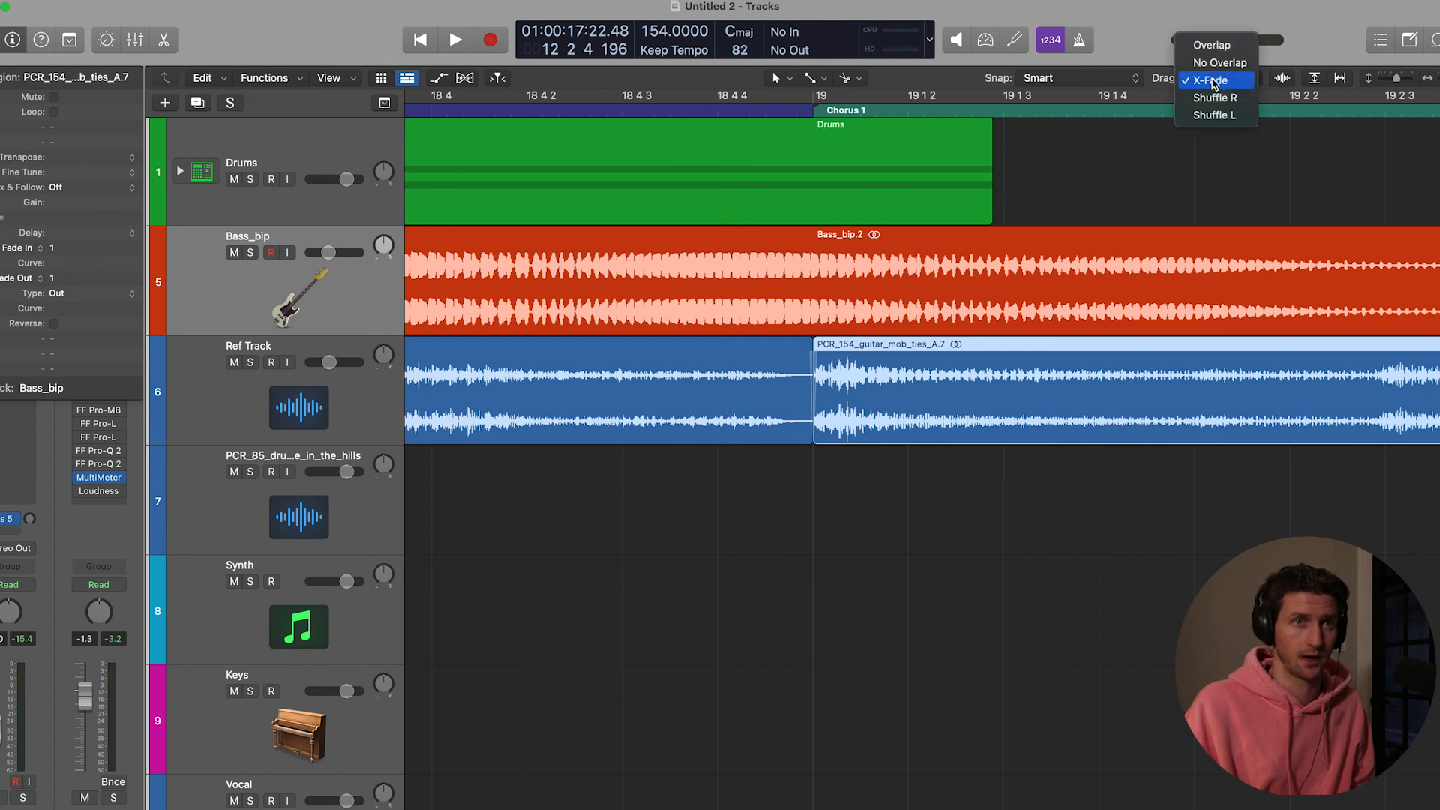
mouse_move(1245, 84)
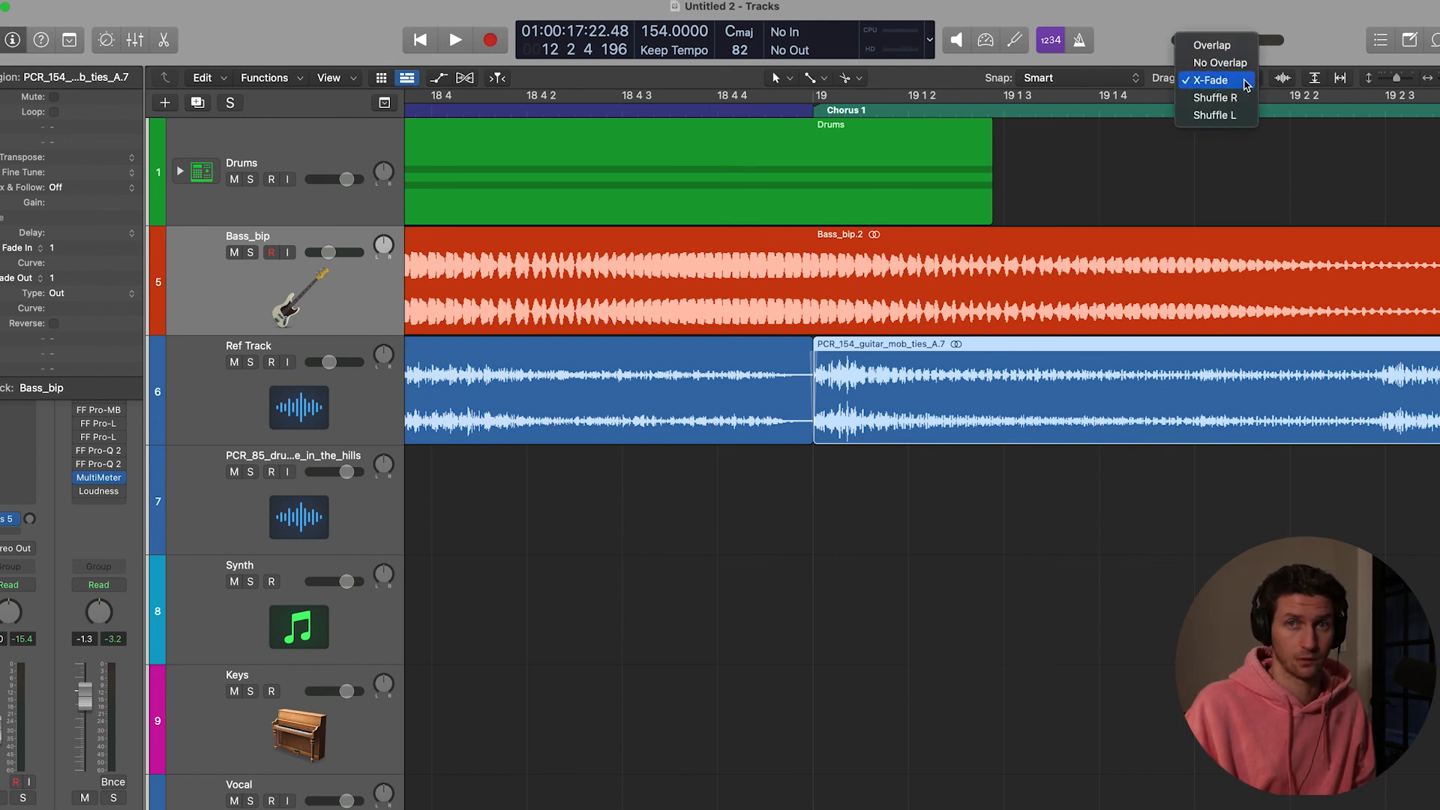
Set Drag mode to X-Fade and select the guitar region before the crossfade
click(1213, 79)
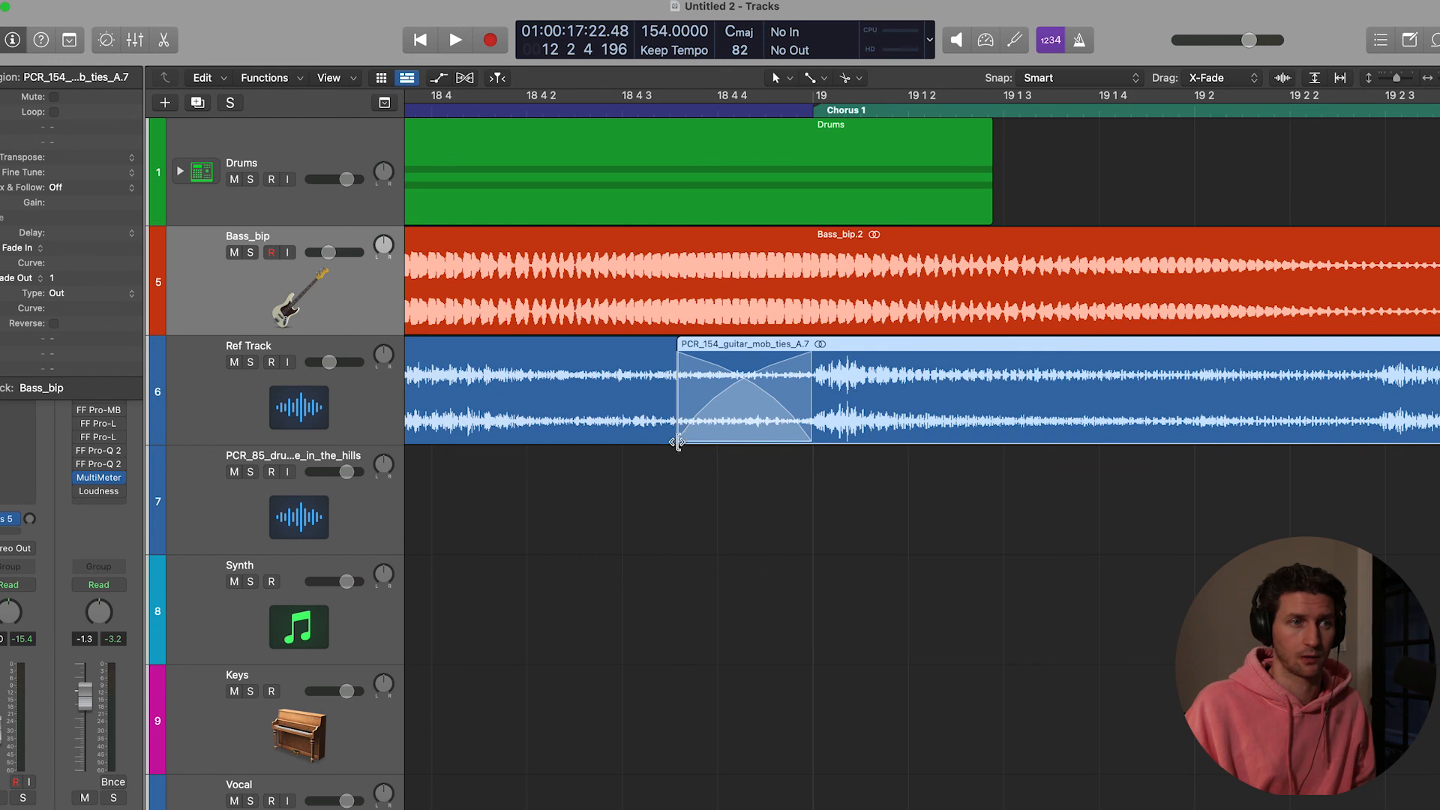
mouse_move(819, 360)
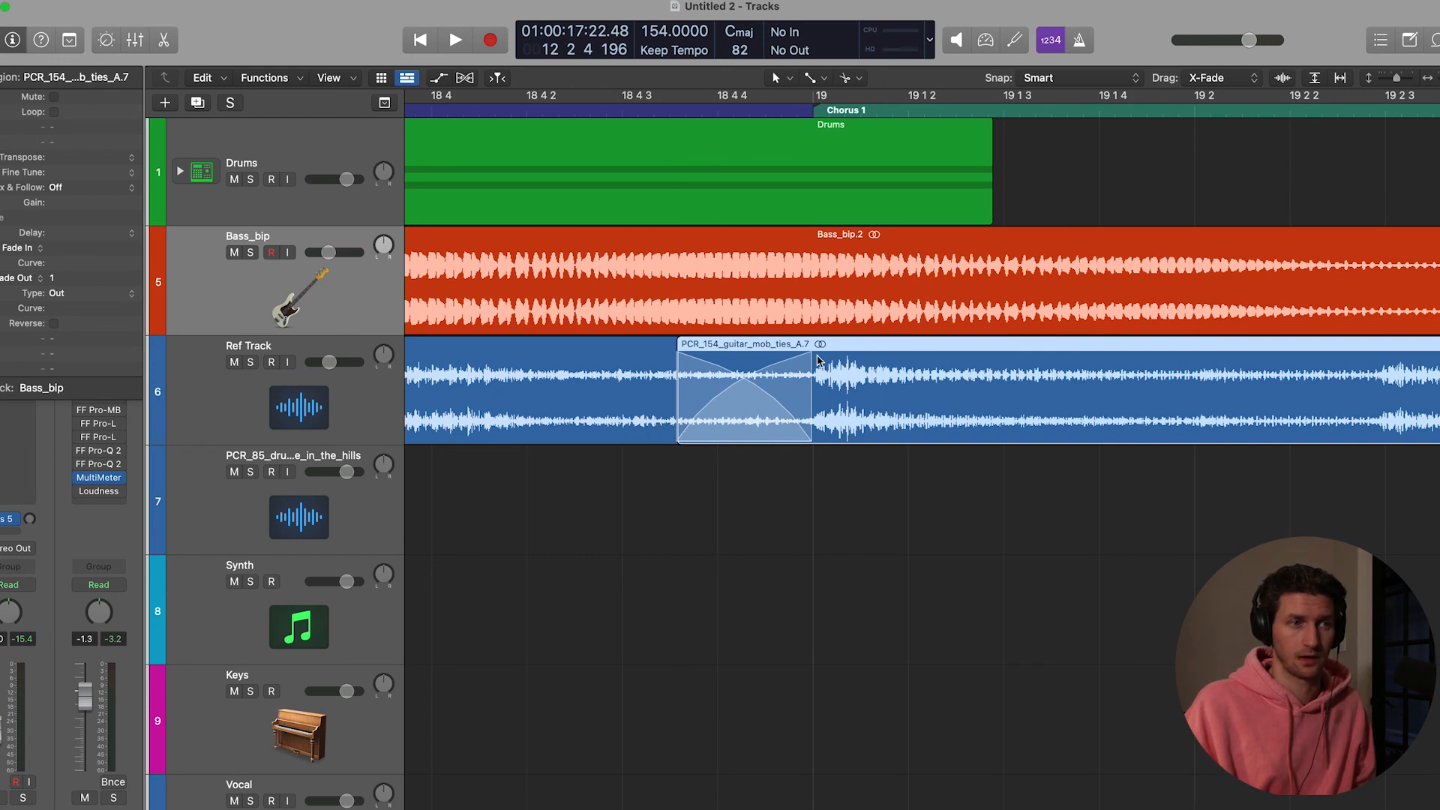
click(514, 379)
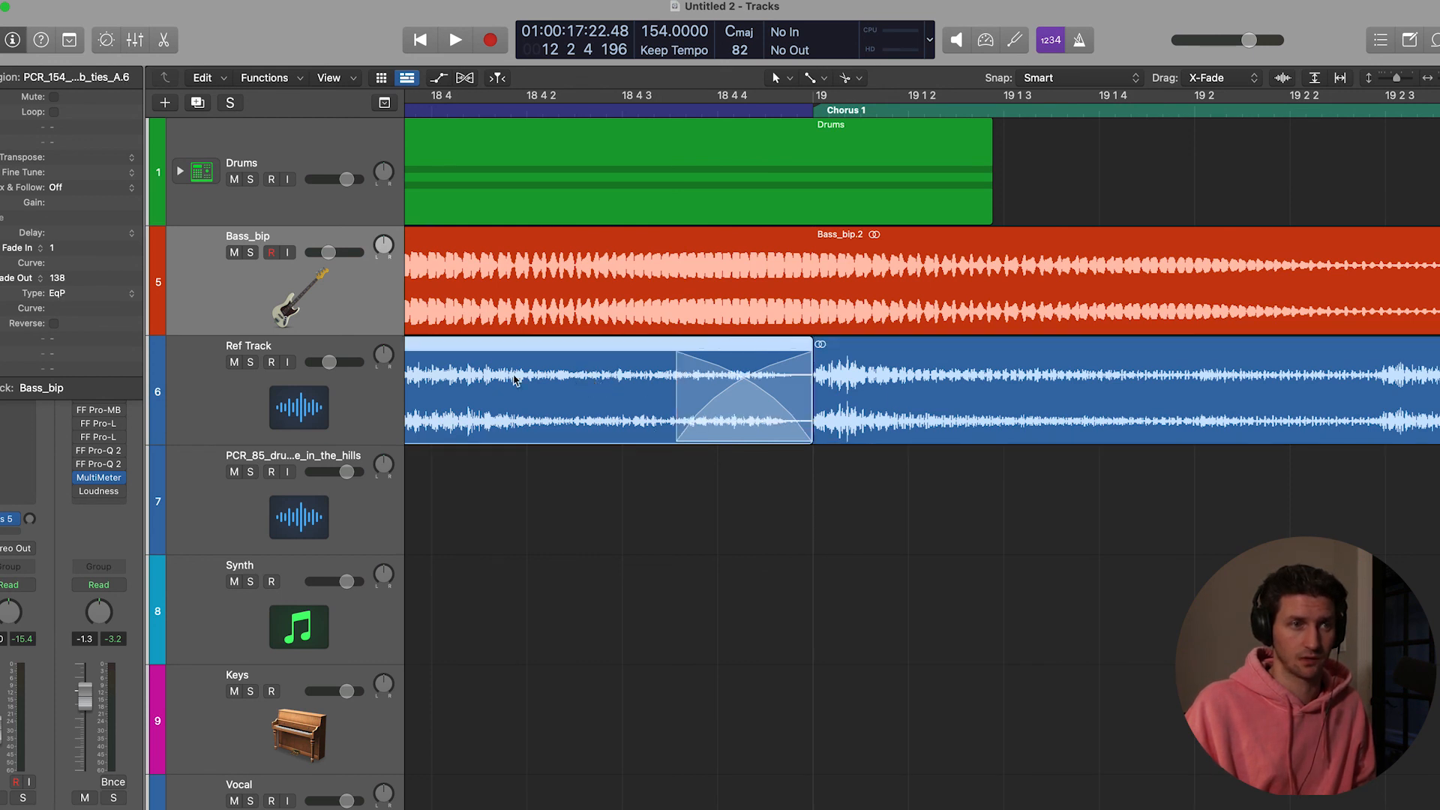